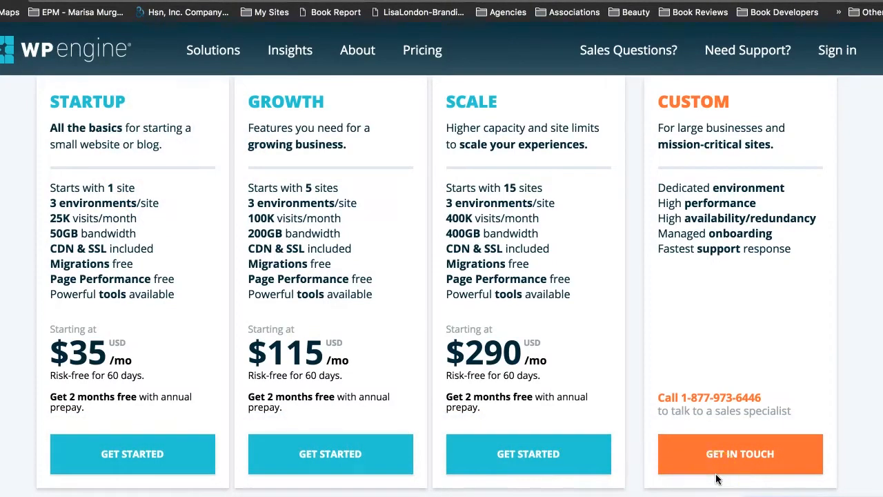
mouse_move(160, 395)
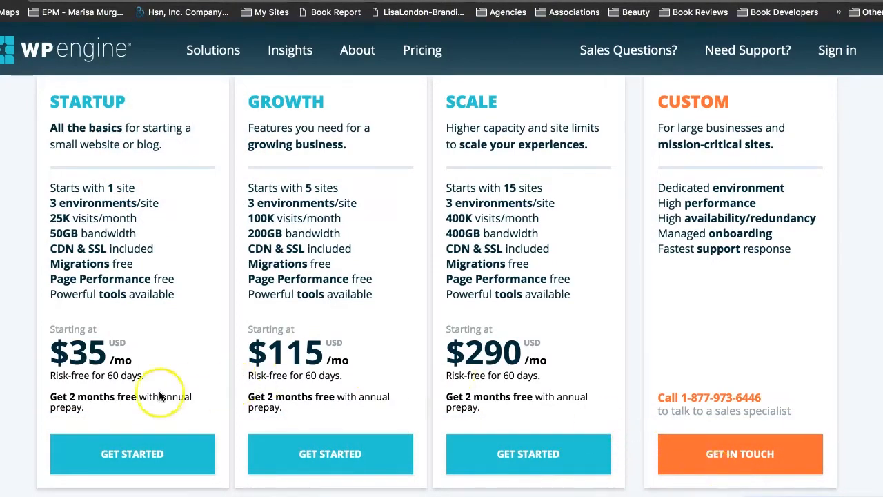
mouse_move(146, 430)
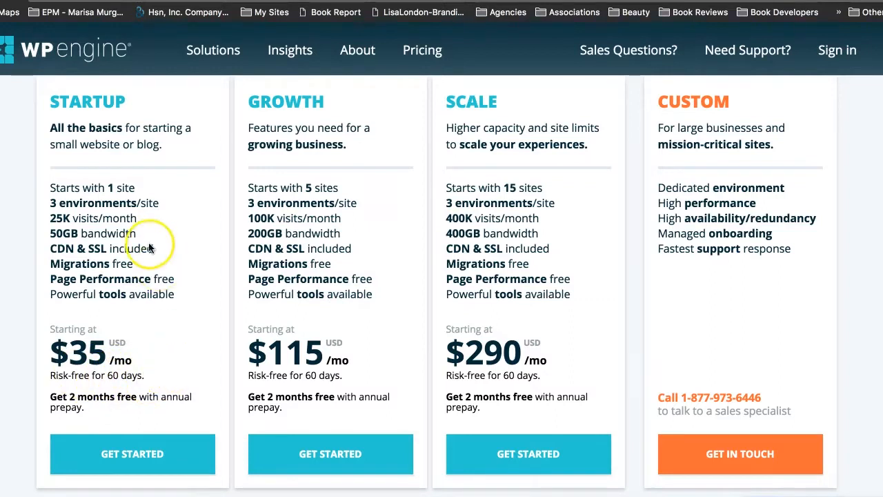
mouse_move(2, 364)
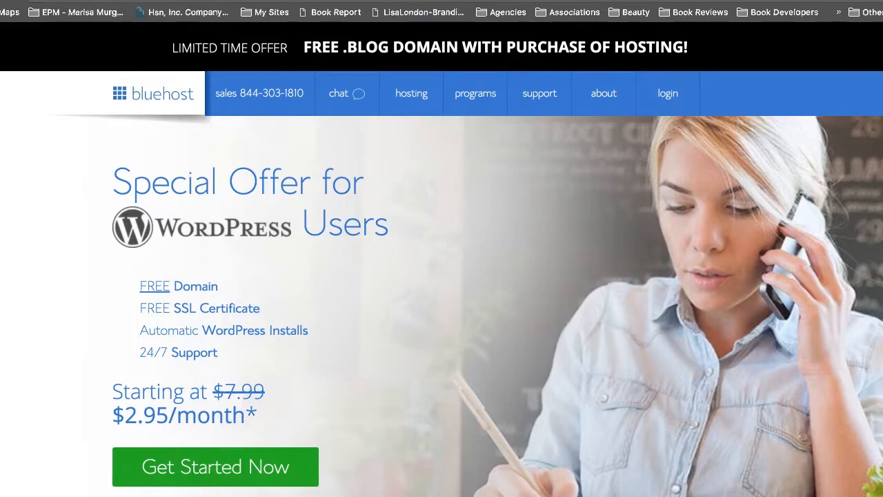
mouse_move(320, 275)
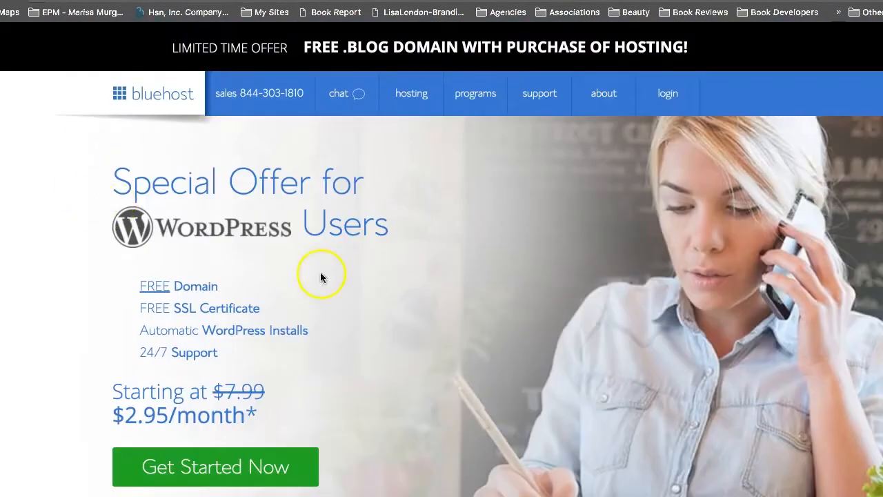
mouse_move(316, 359)
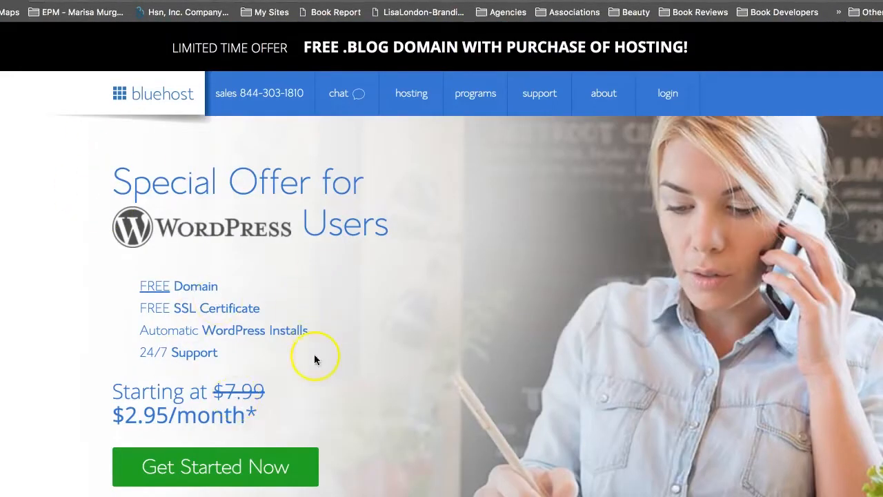
mouse_move(273, 365)
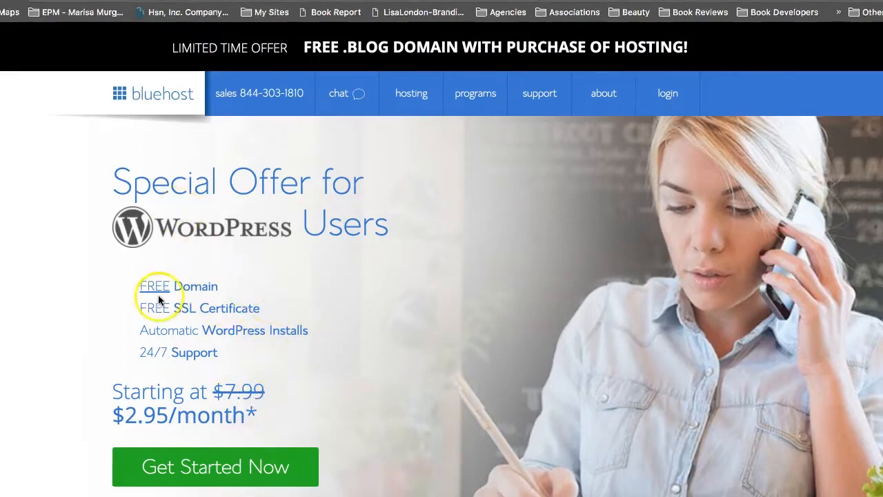
Step: Review the pricing page and choose Get Started under the Growth plan
scroll("down", 3)
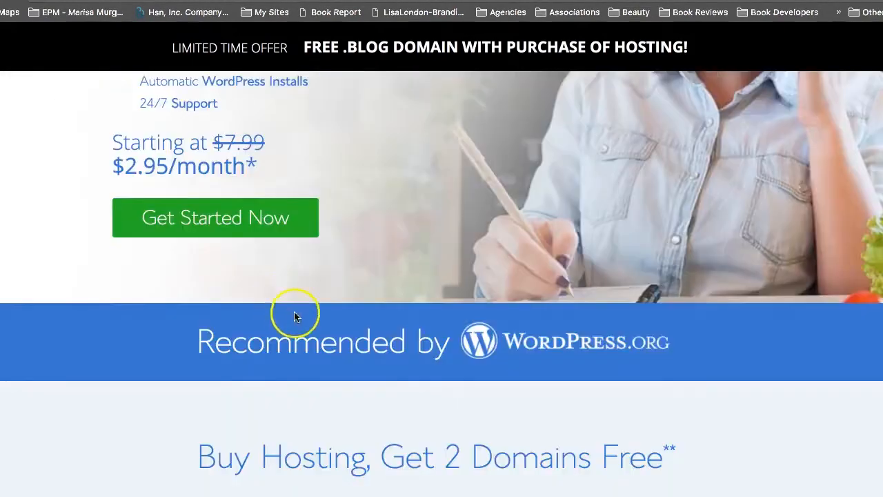
scroll("down", 3)
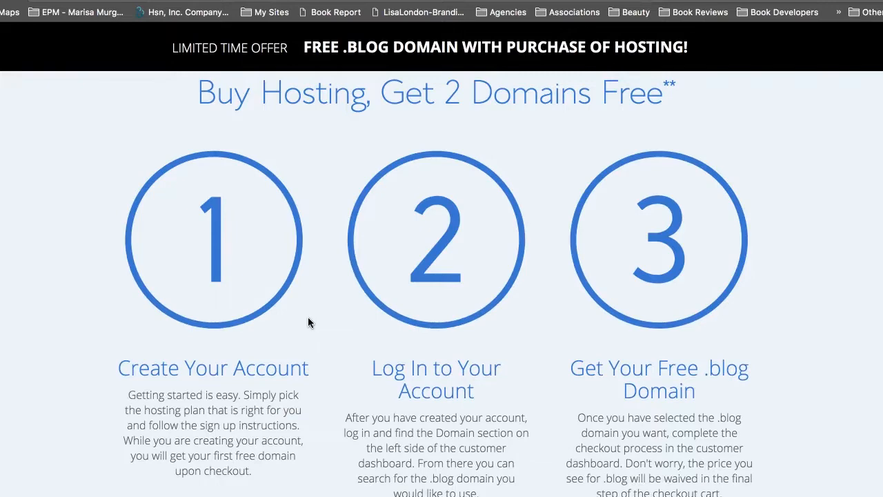
scroll("up", 3)
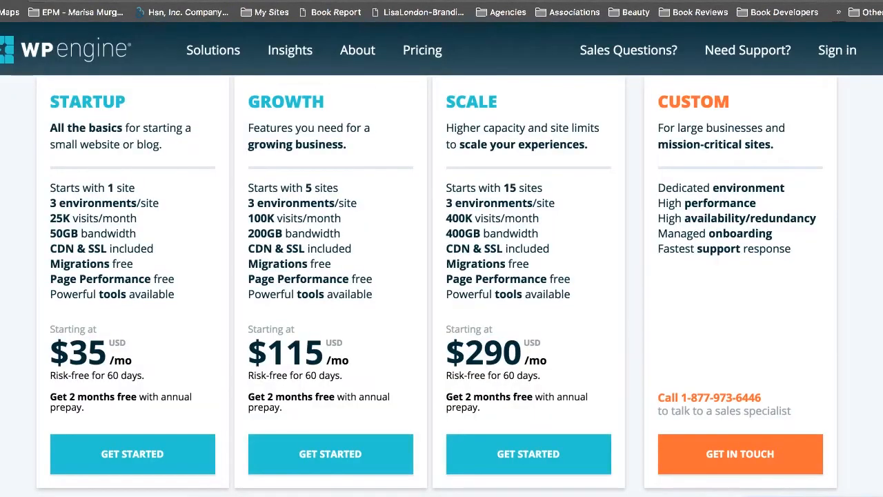
mouse_move(165, 123)
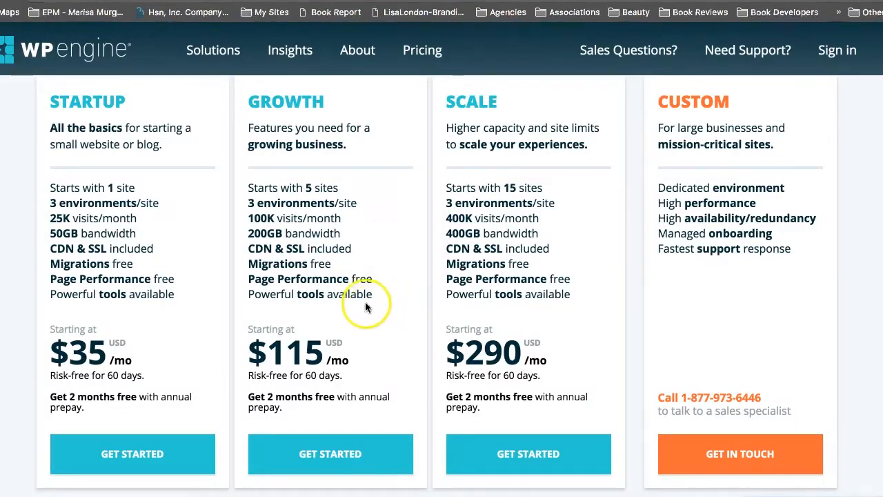
mouse_move(389, 303)
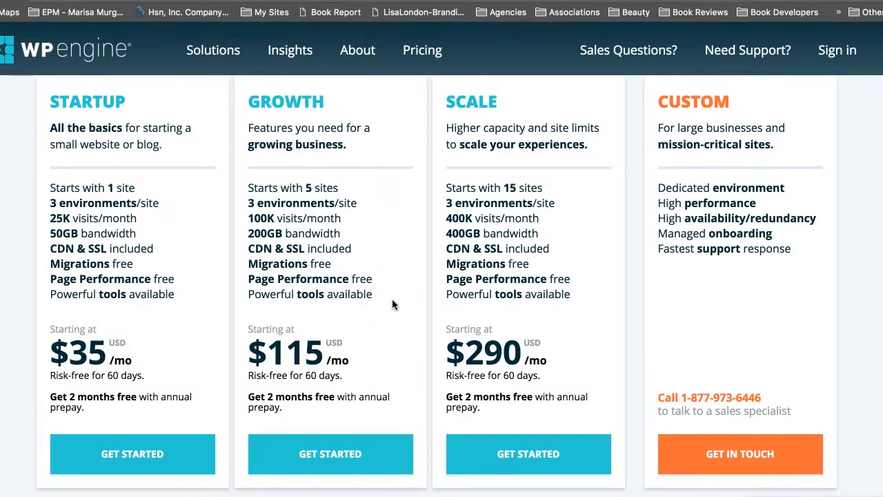
left_click(330, 453)
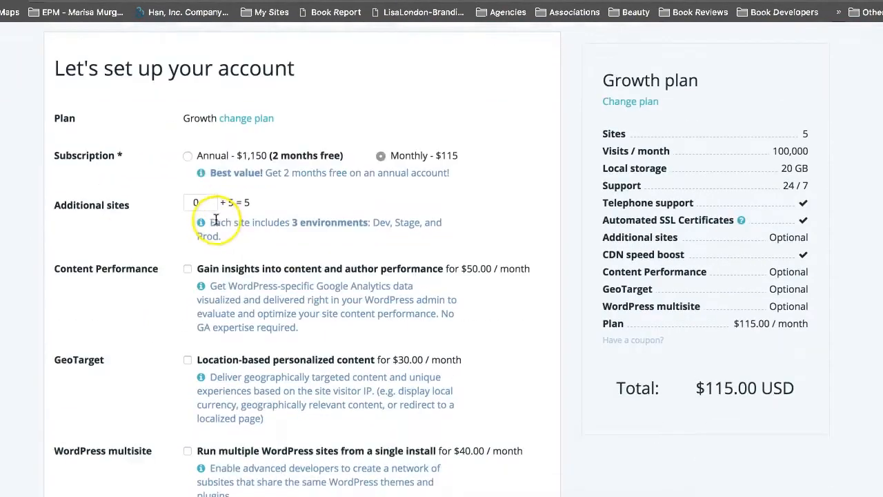
Step: Switch to annual billing and raise additional sites to 2, totaling $1,550.00
left_click(188, 154)
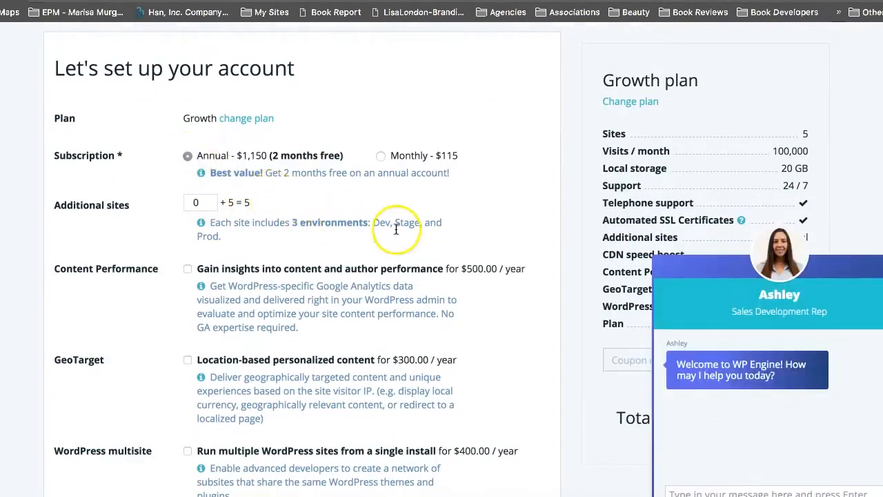
mouse_move(831, 407)
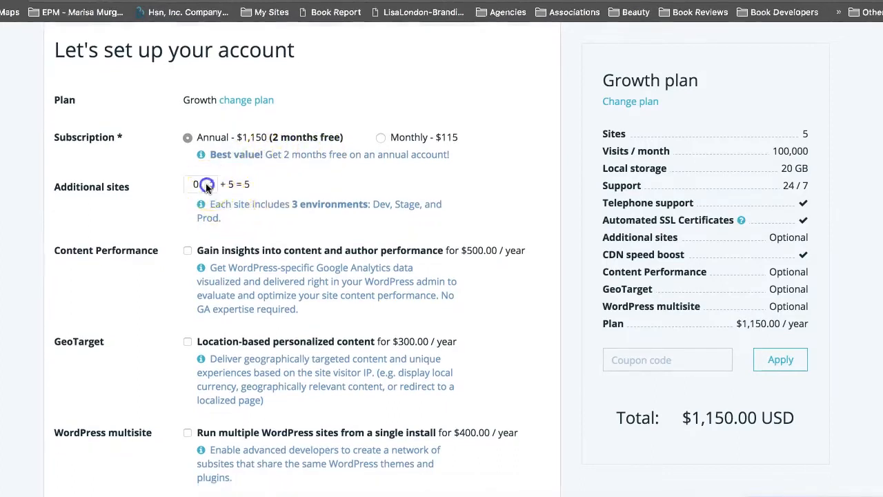
left_click(196, 185)
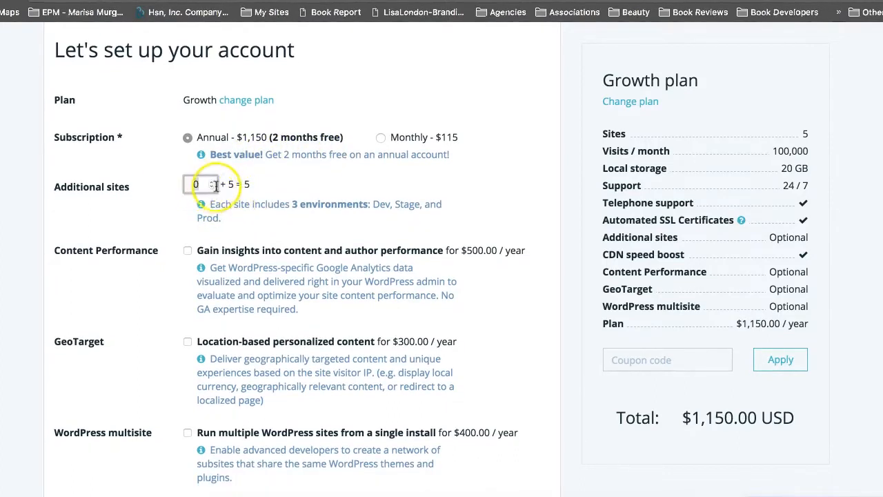
left_click(210, 179)
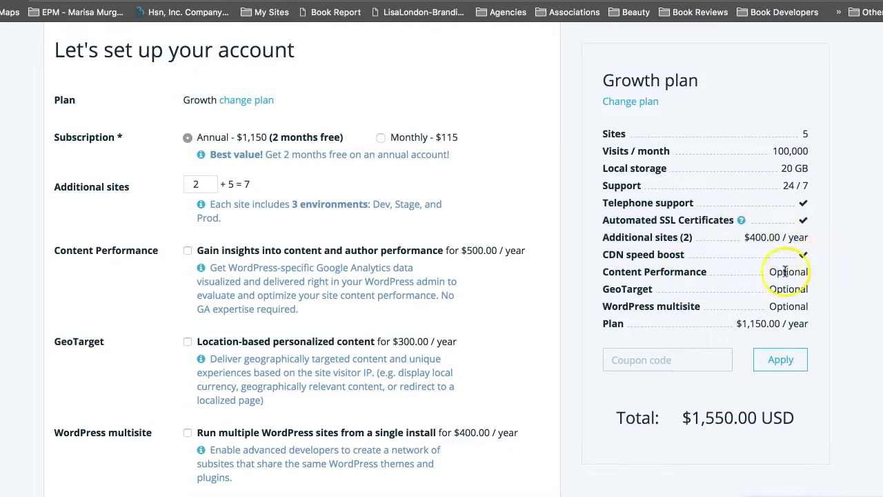
scroll("down", 3)
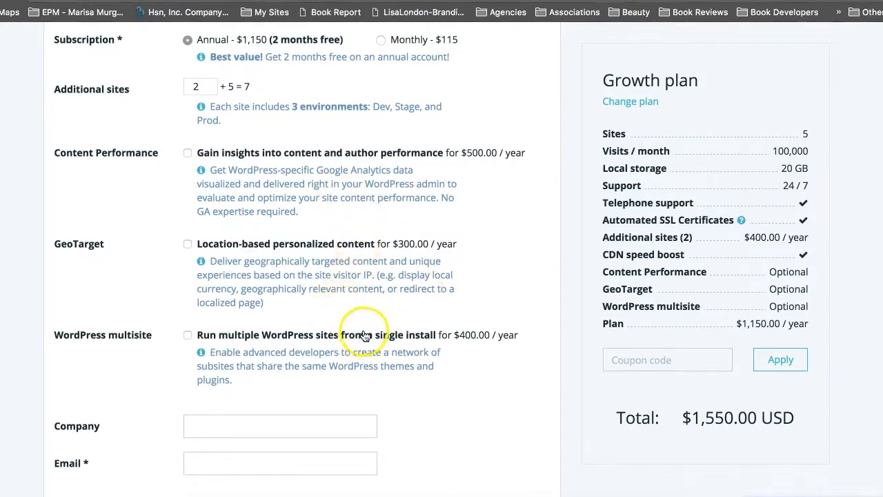
mouse_move(290, 258)
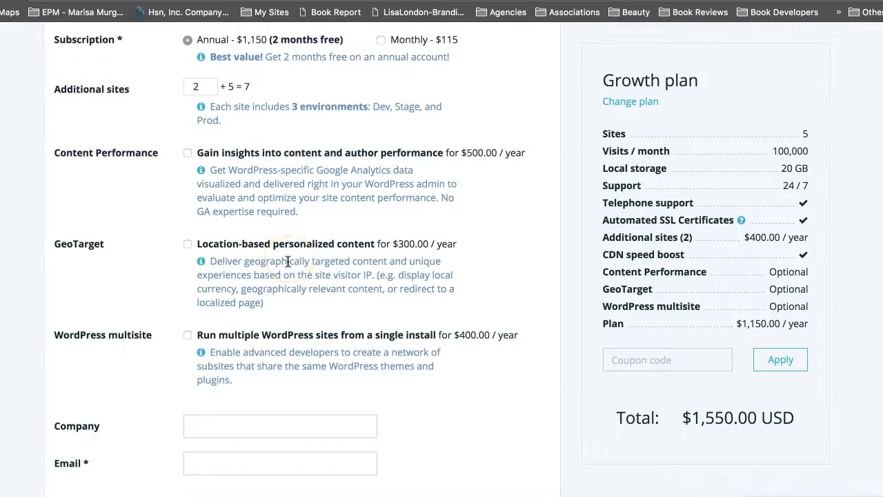
scroll("down", 3)
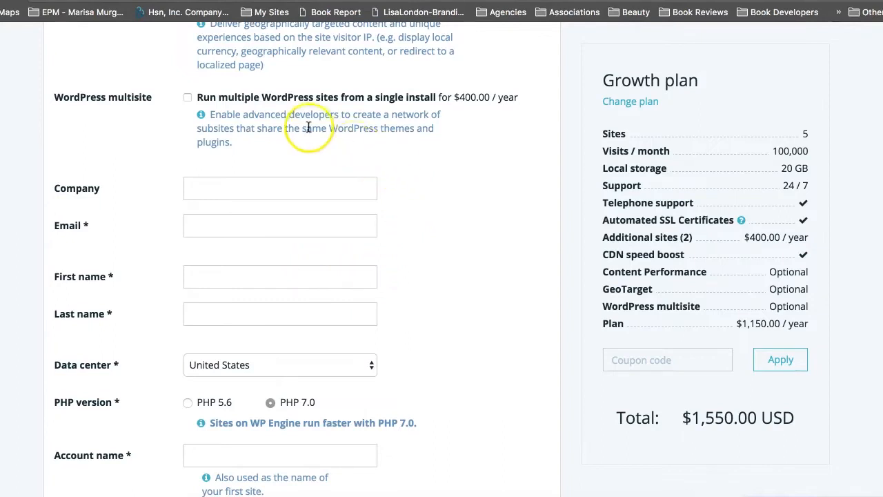
mouse_move(278, 108)
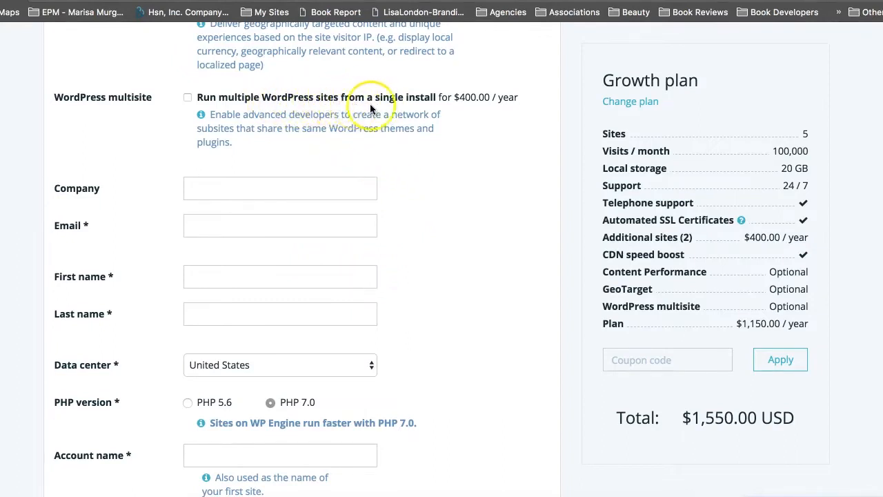
mouse_move(463, 146)
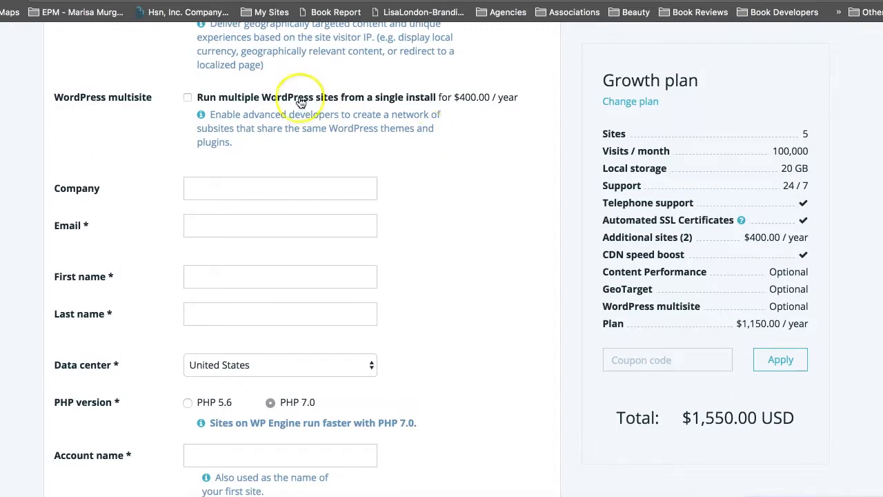
mouse_move(301, 146)
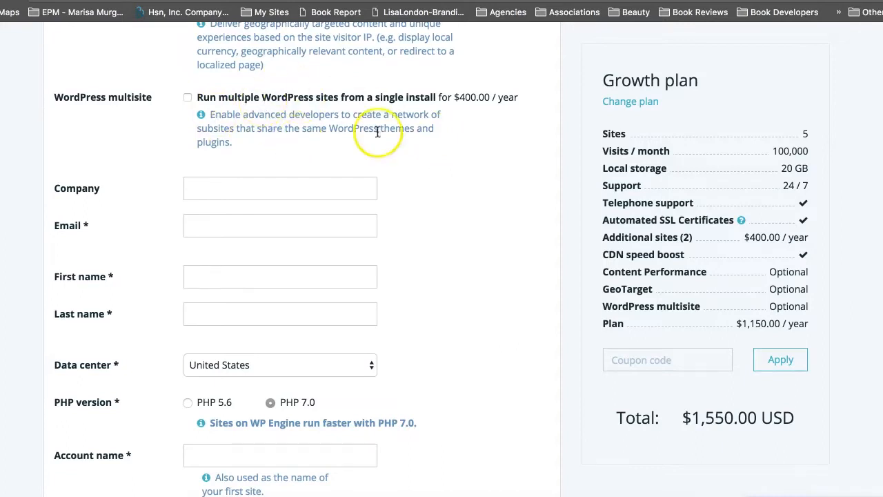
mouse_move(417, 204)
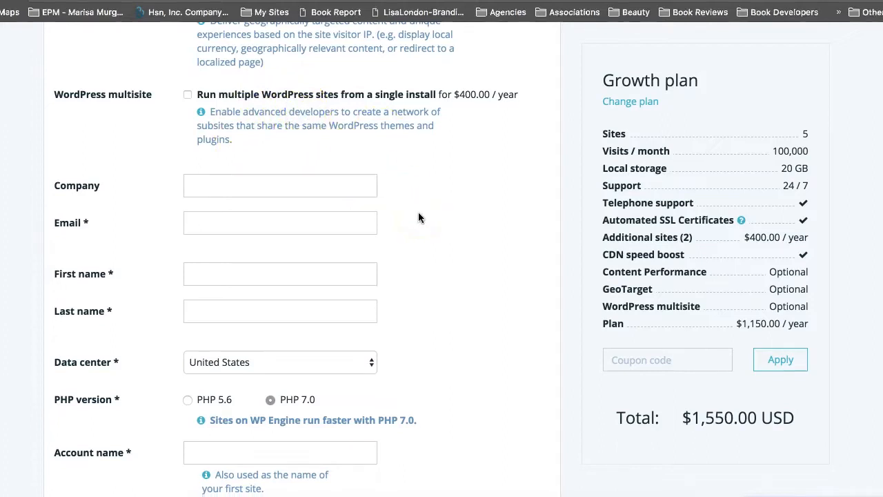
Step: Review the billing form and agree to the terms of service and privacy policy
scroll("down", 3)
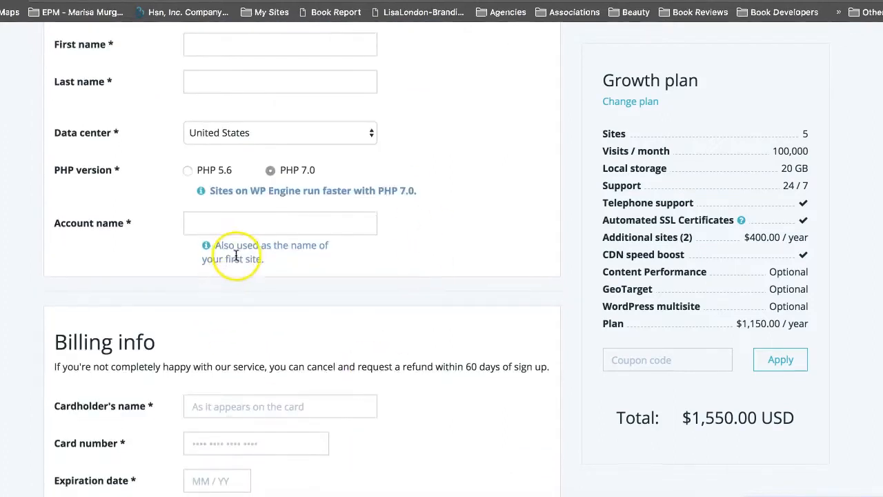
scroll("down", 3)
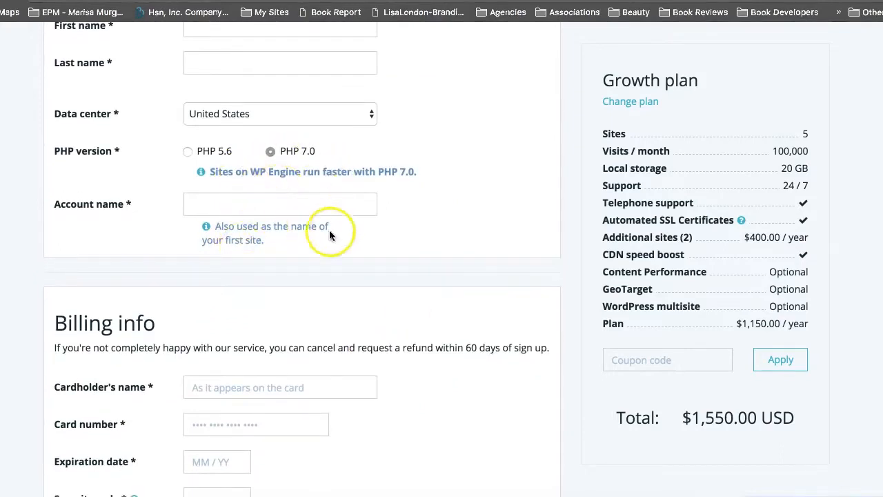
scroll("down", 3)
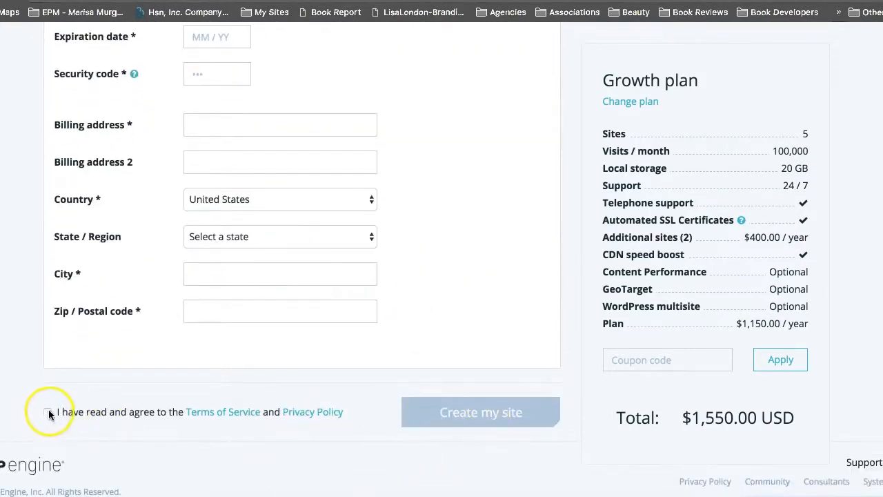
left_click(47, 412)
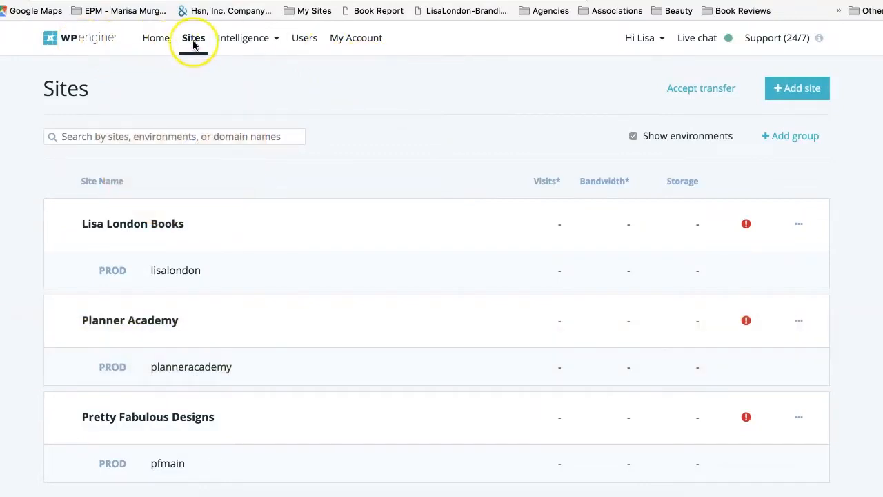
Step: Visit the portal Home overview, then the Sites list showing the three sites
left_click(154, 38)
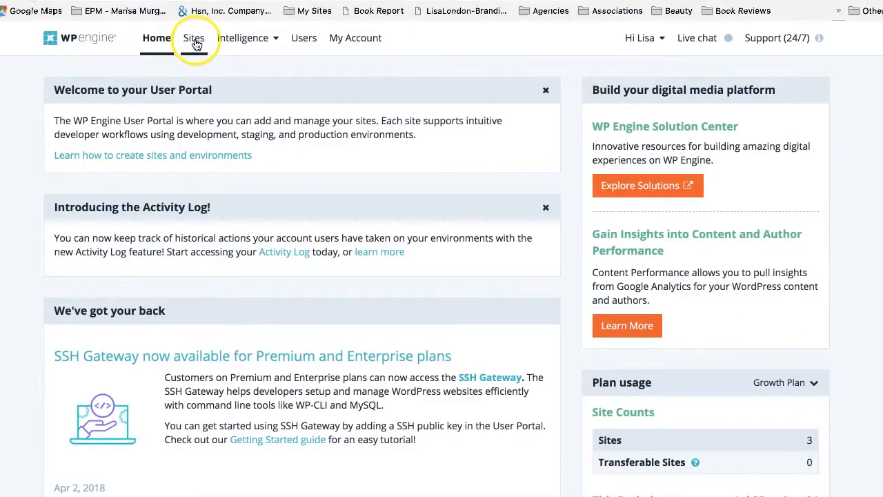
left_click(194, 39)
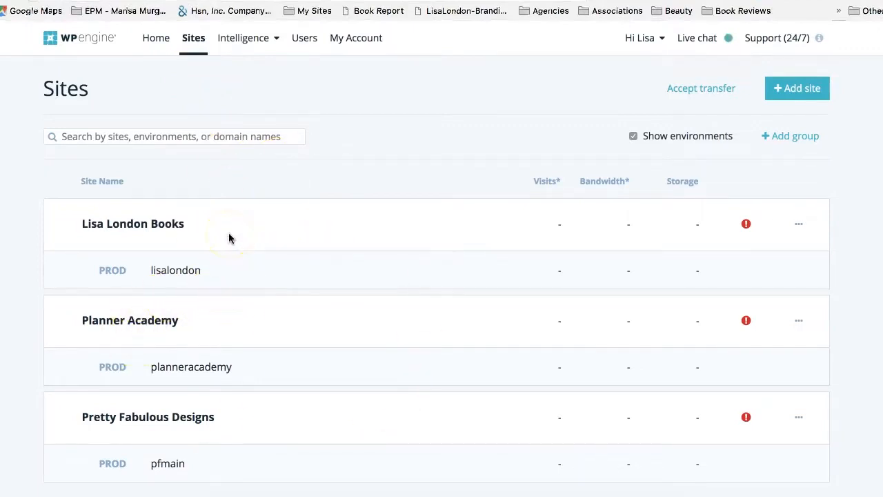
Step: Add a new ungrouped site named 'Programs Lisa London Books'
left_click(798, 88)
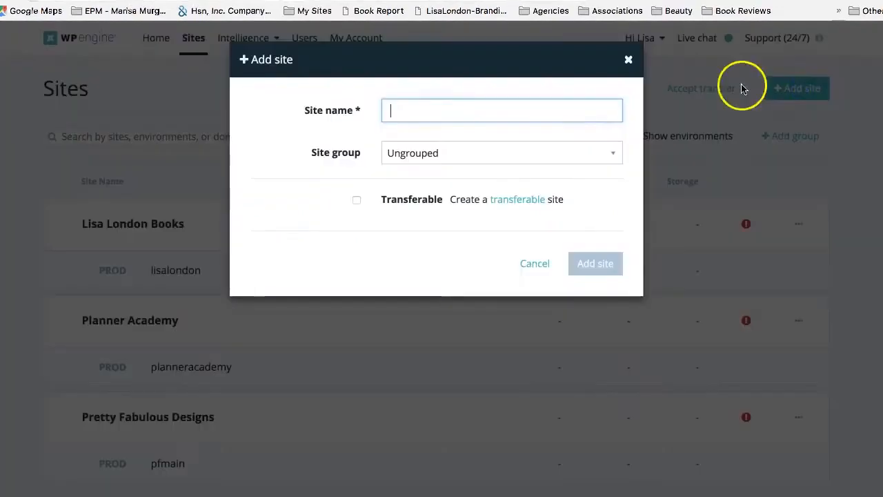
left_click(502, 111)
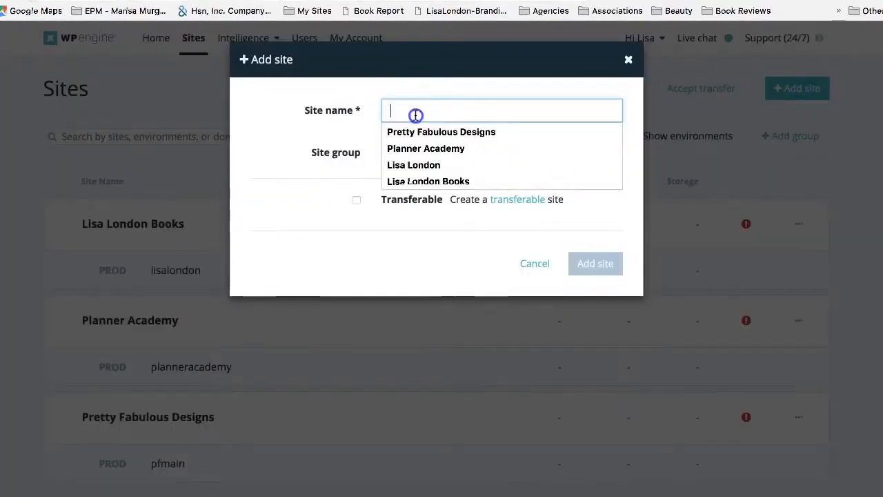
type("Programs Lisa London Books")
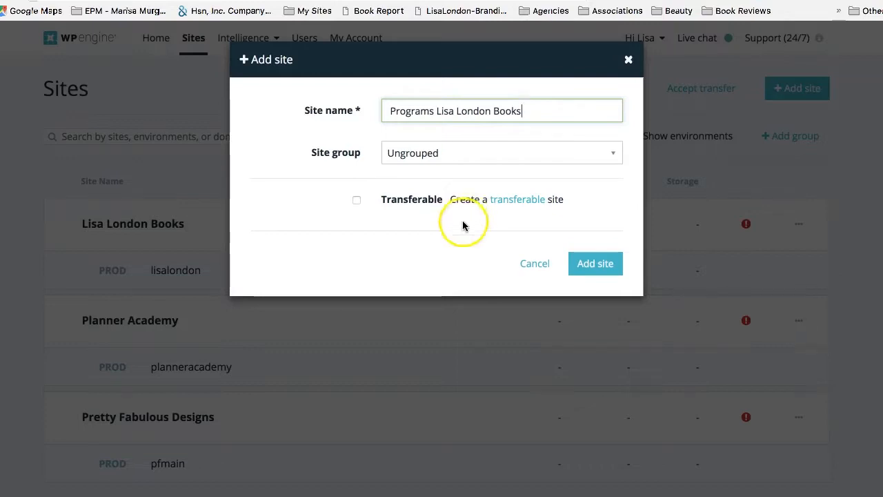
mouse_move(365, 323)
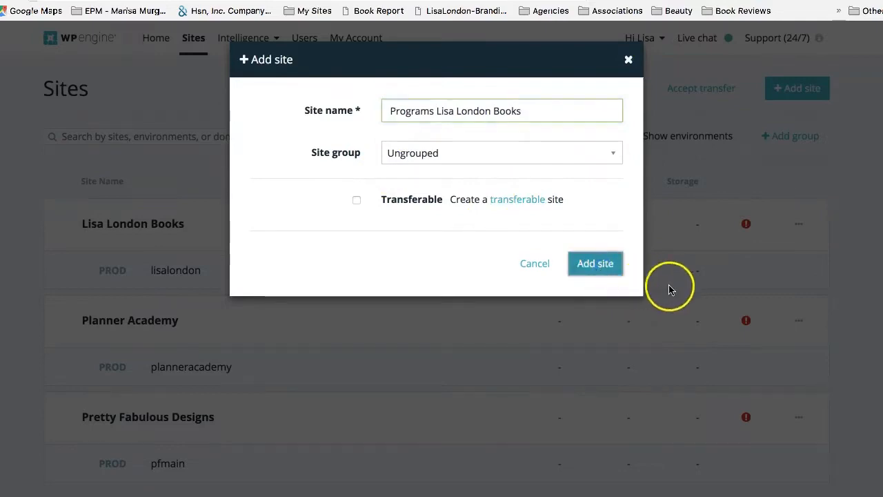
left_click(595, 262)
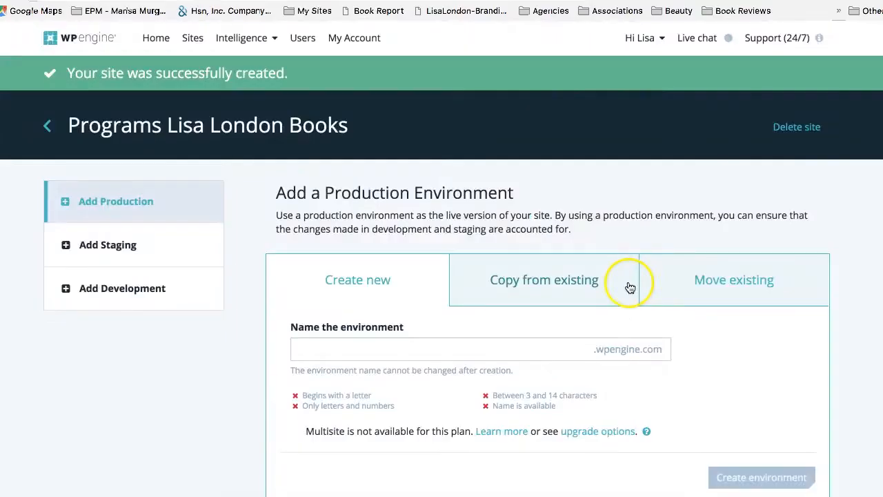
Step: Create a new production environment named 'programslondon' for the site
scroll("down", 3)
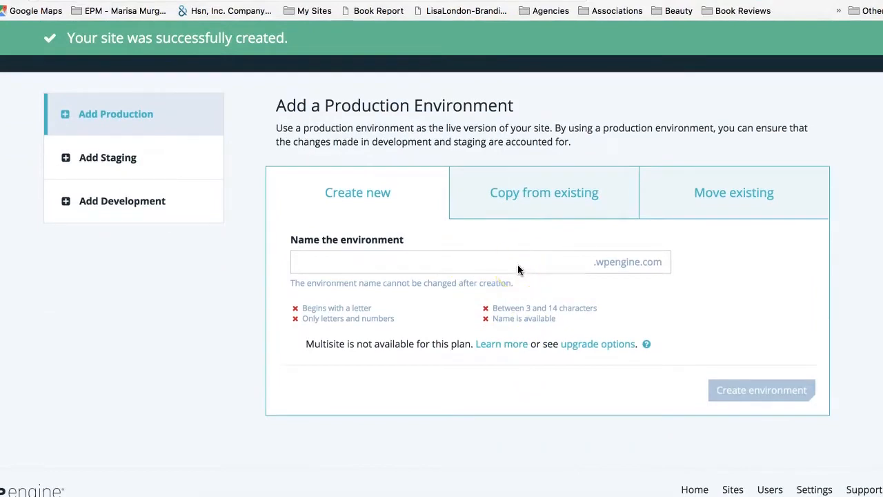
left_click(481, 262)
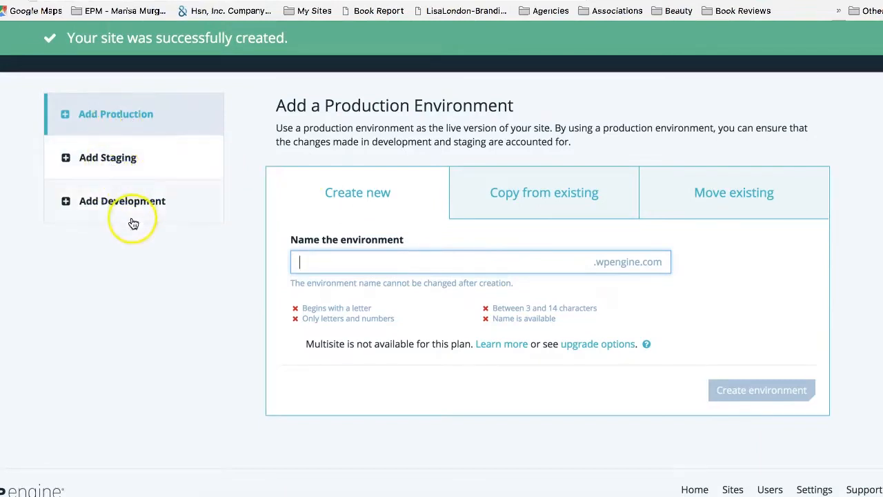
mouse_move(131, 181)
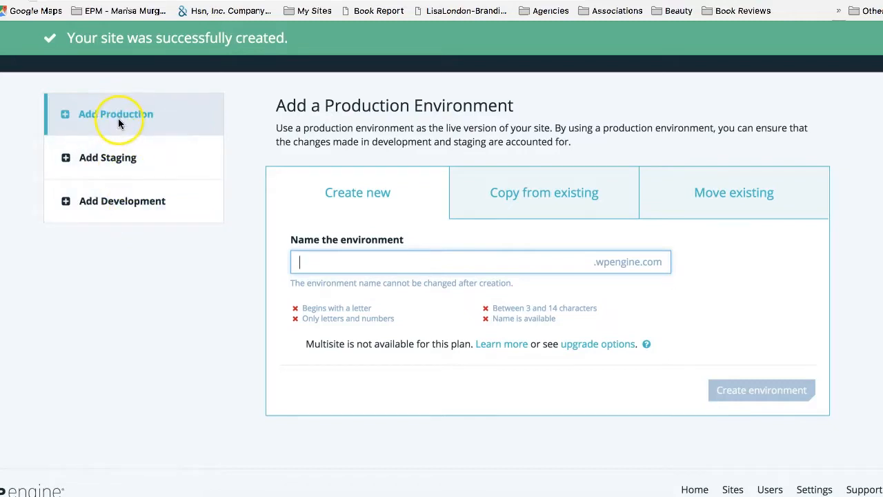
mouse_move(124, 123)
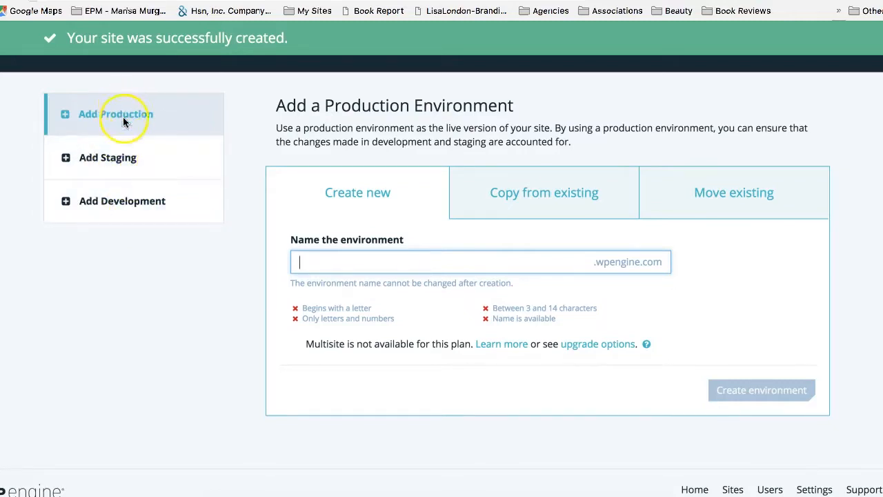
mouse_move(104, 146)
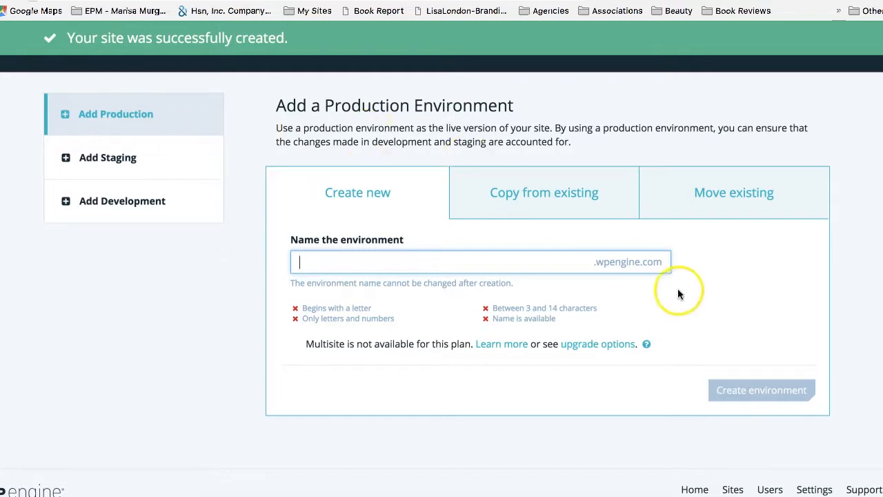
mouse_move(530, 265)
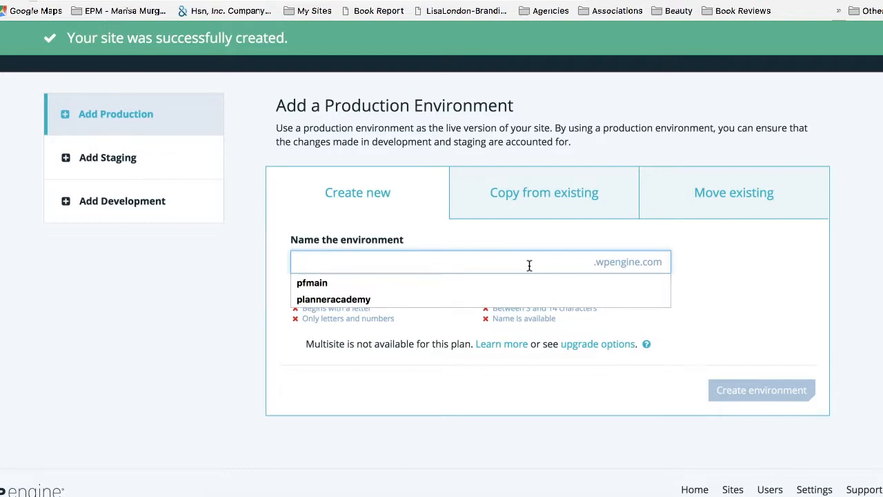
type("programsli")
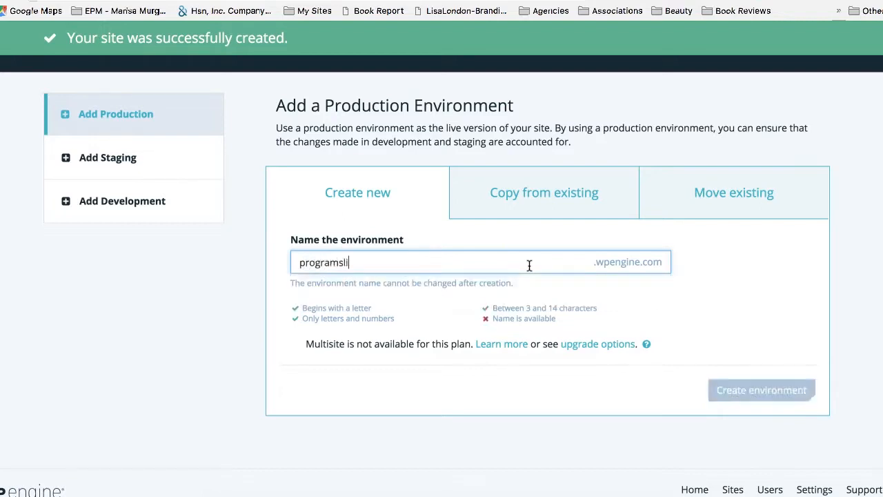
type("salo")
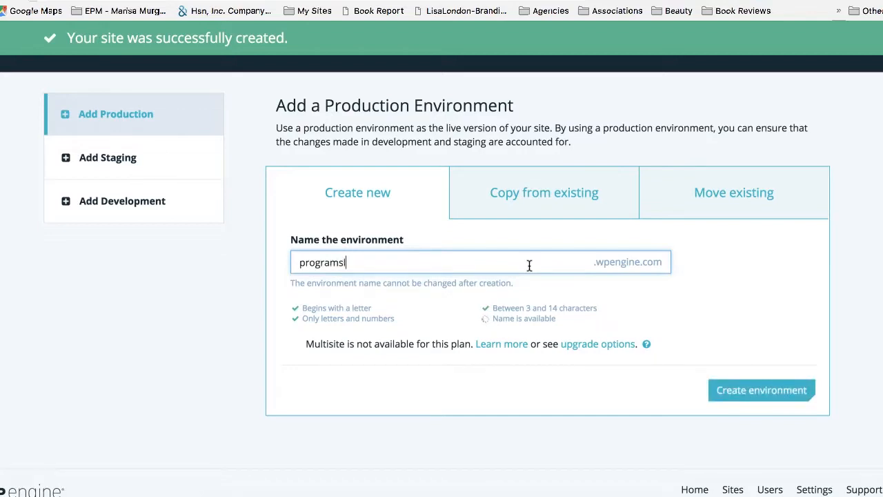
type("london")
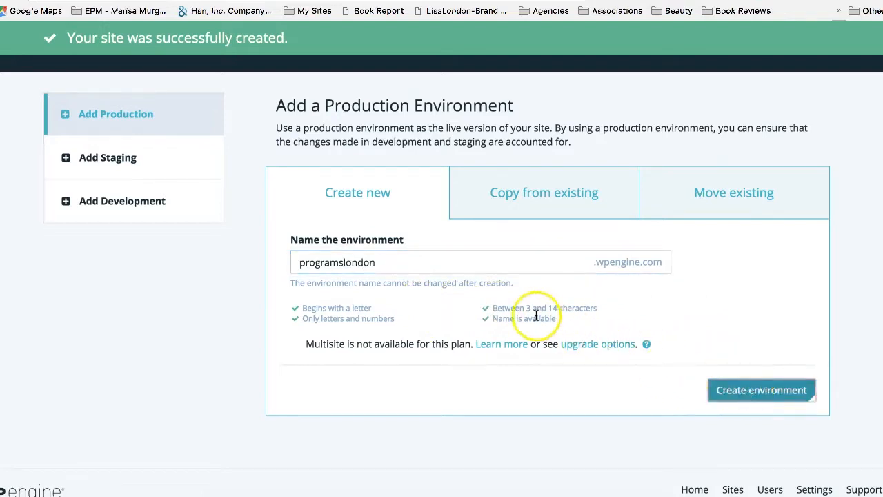
left_click(761, 389)
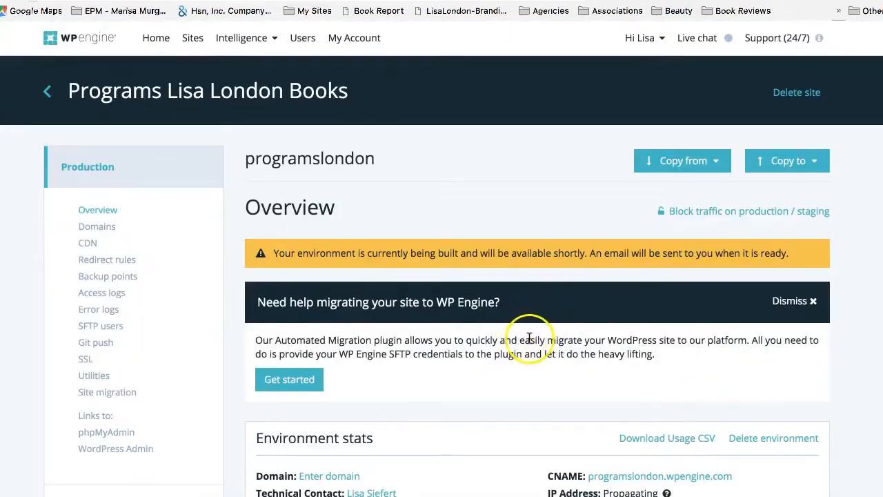
mouse_move(523, 342)
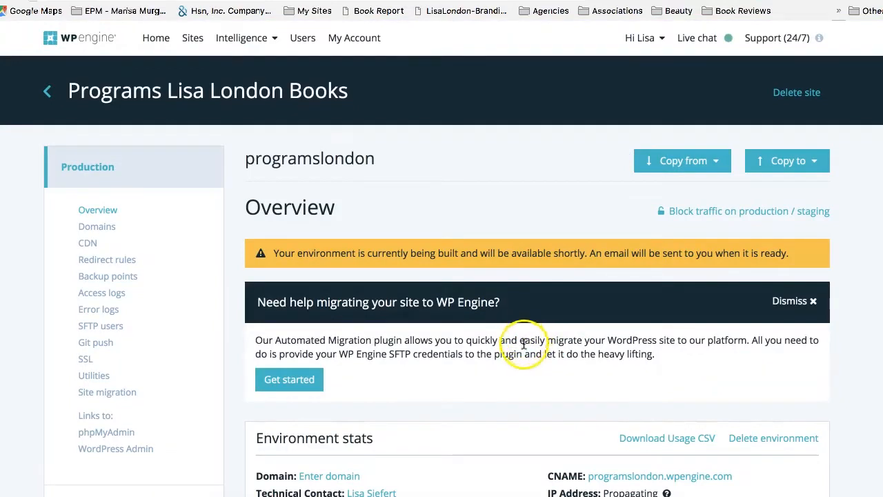
mouse_move(366, 267)
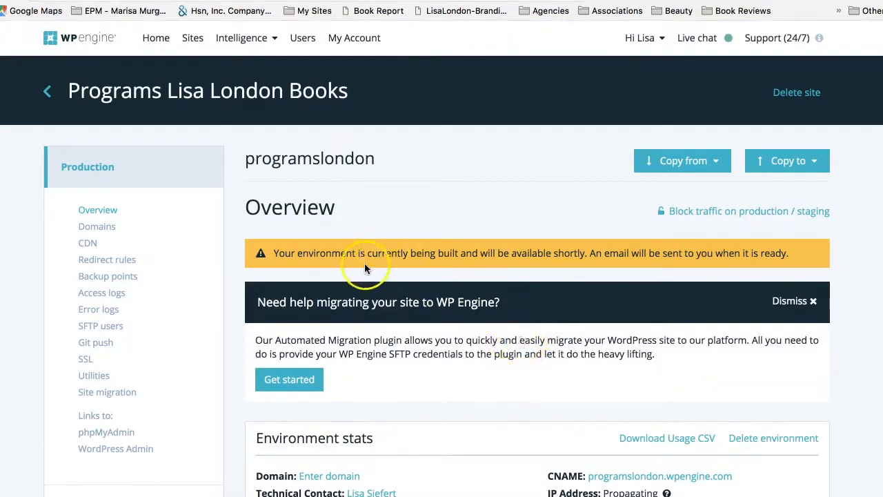
mouse_move(441, 265)
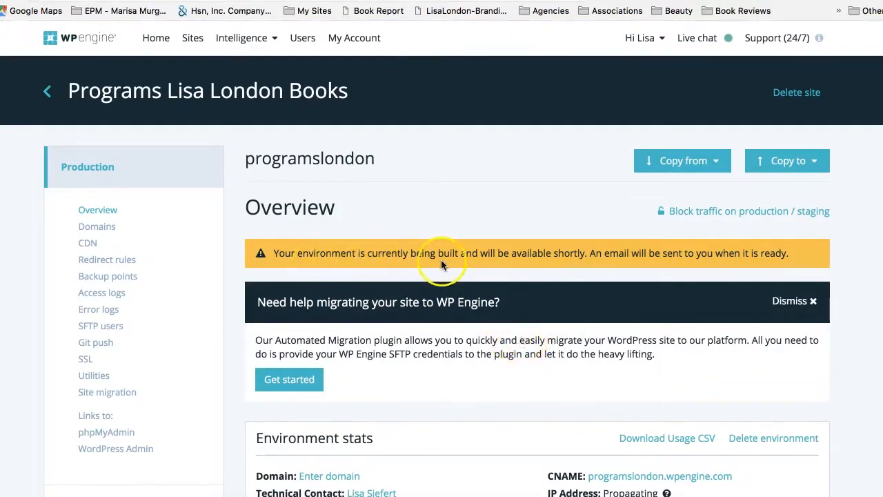
mouse_move(687, 265)
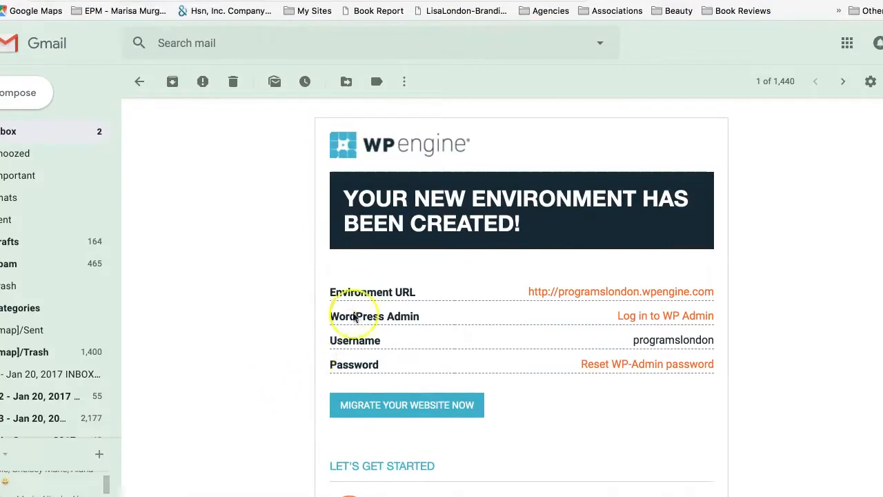
mouse_move(773, 328)
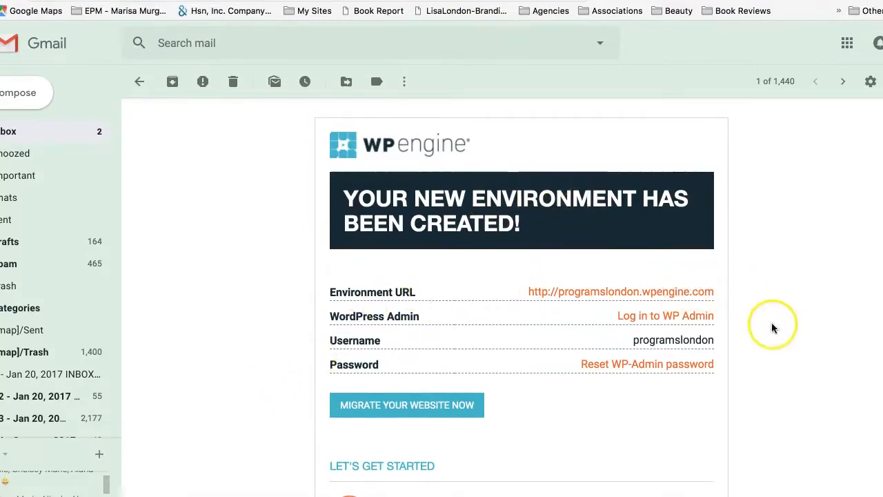
scroll("down", 3)
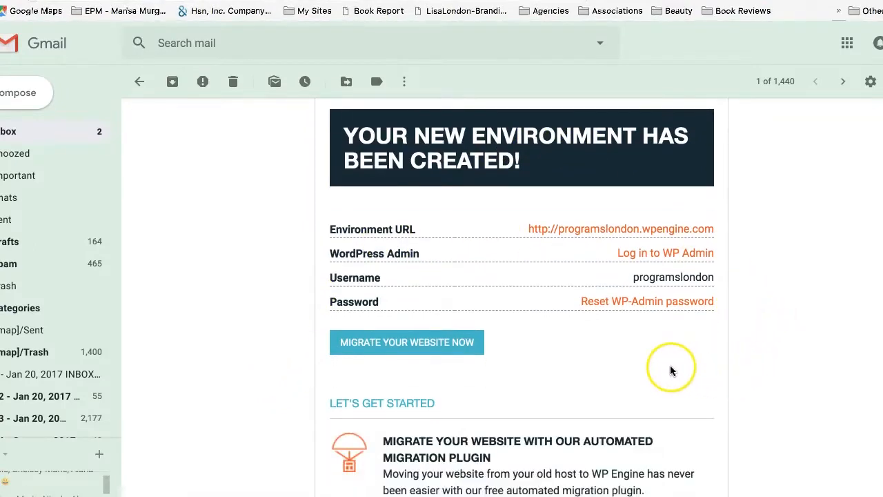
scroll("down", 3)
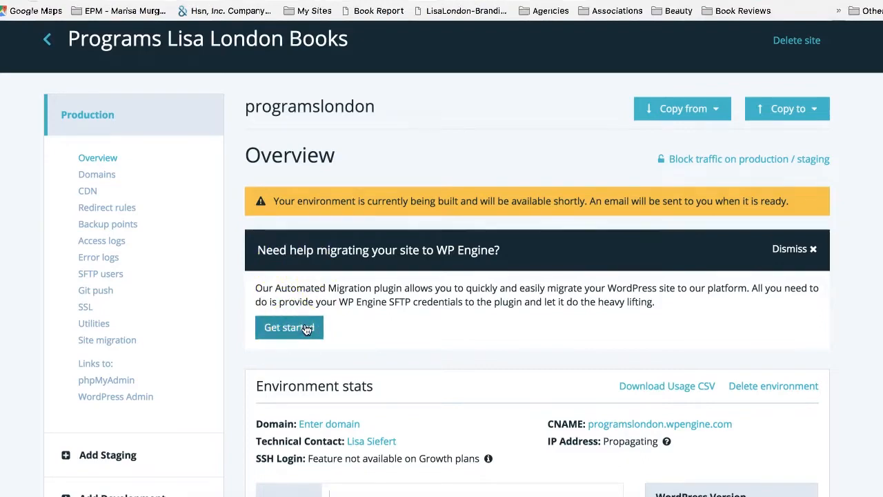
Step: Start the migration guide, download the migration plugin and generate a new SFTP password
left_click(108, 340)
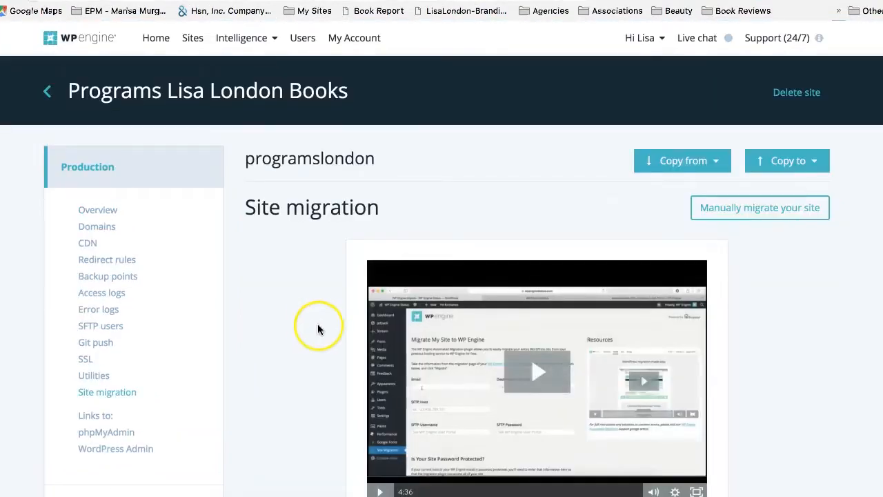
scroll("down", 3)
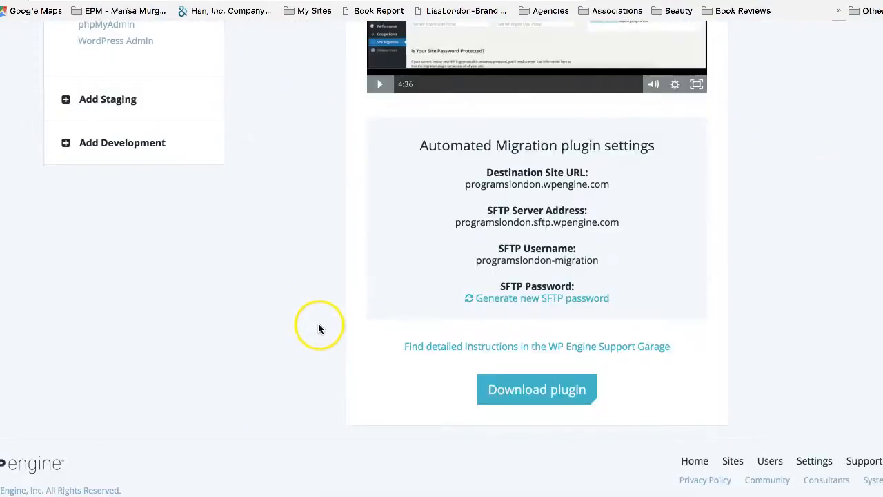
mouse_move(624, 346)
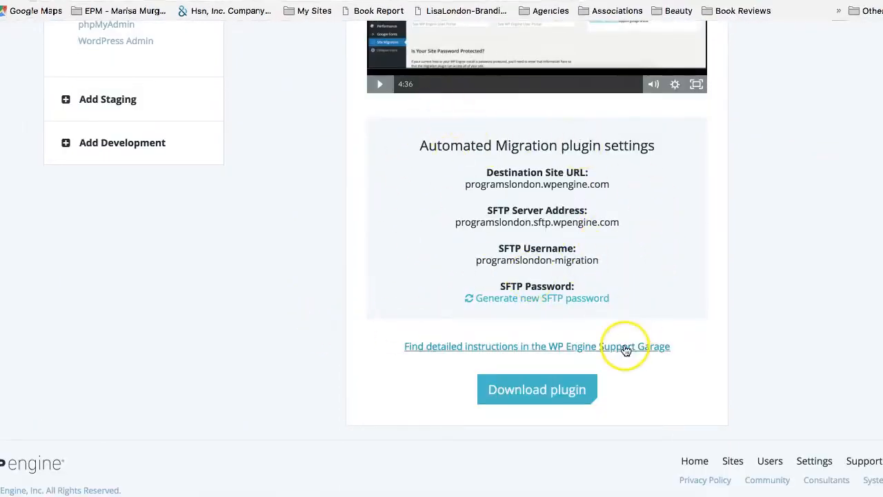
mouse_move(536, 389)
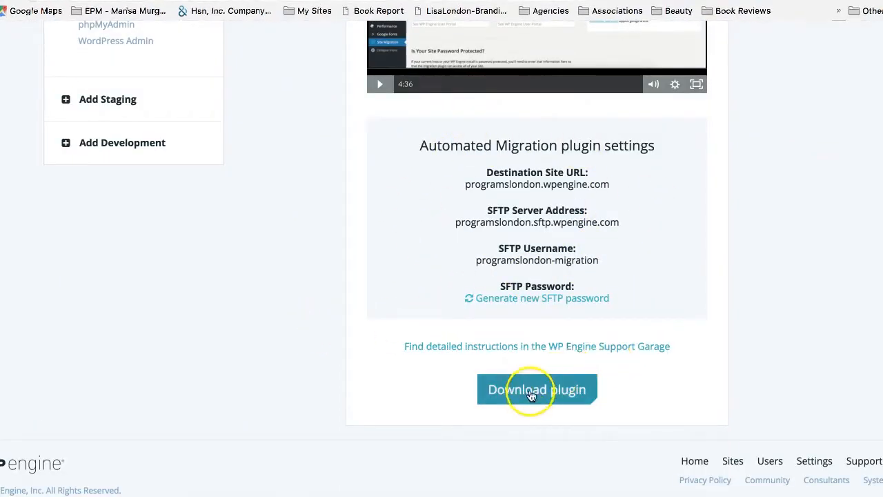
left_click(537, 389)
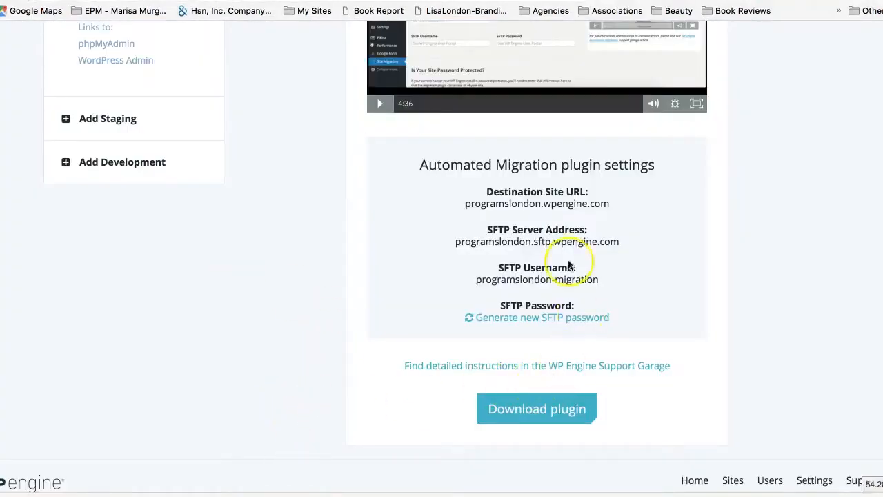
mouse_move(586, 267)
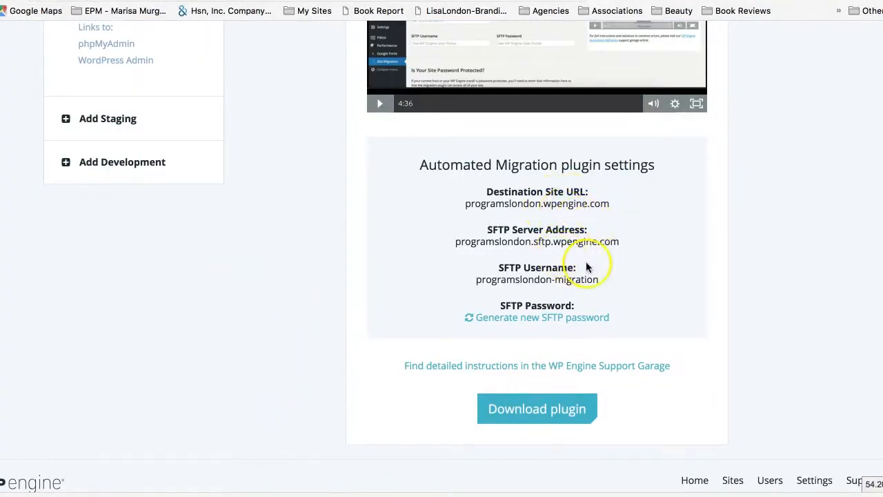
mouse_move(269, 28)
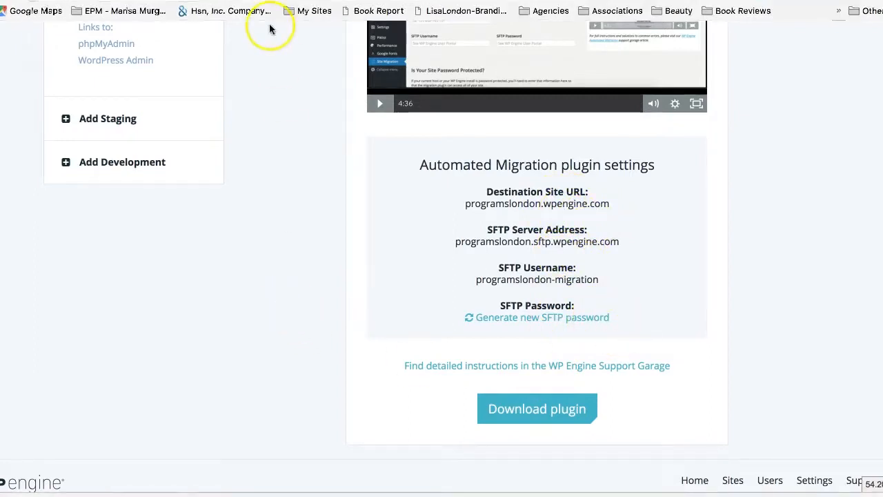
mouse_move(260, 116)
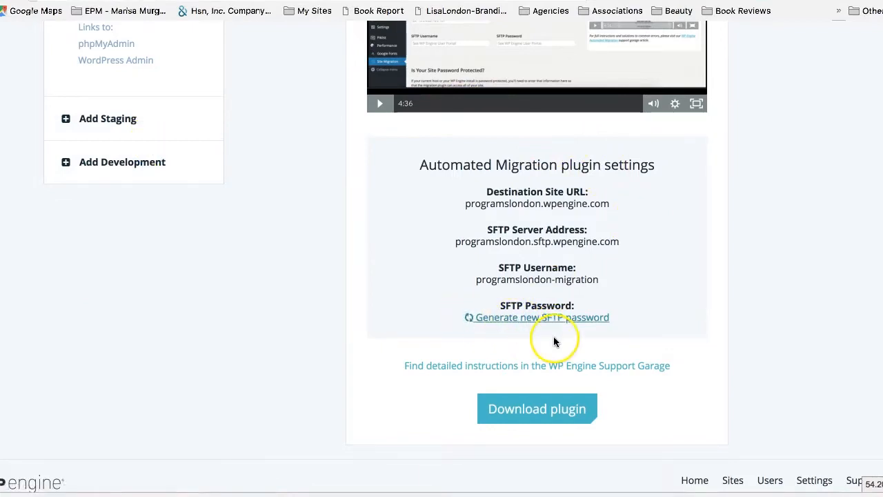
left_click(542, 316)
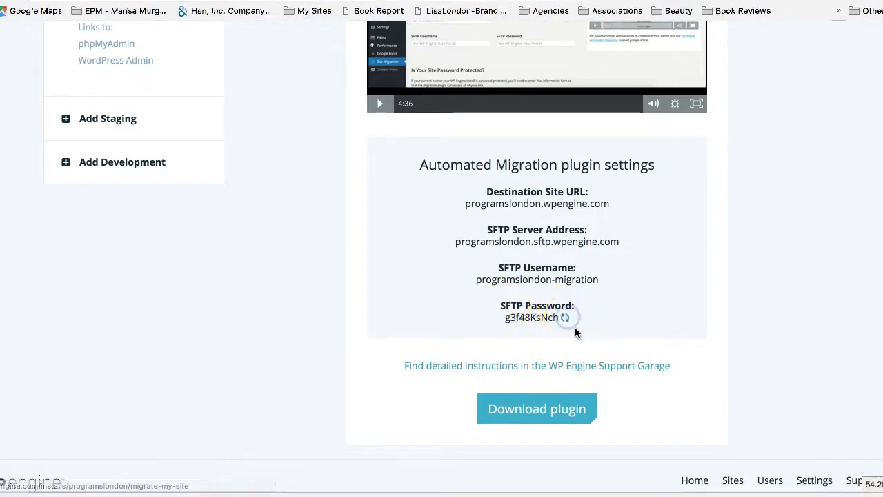
left_click(566, 317)
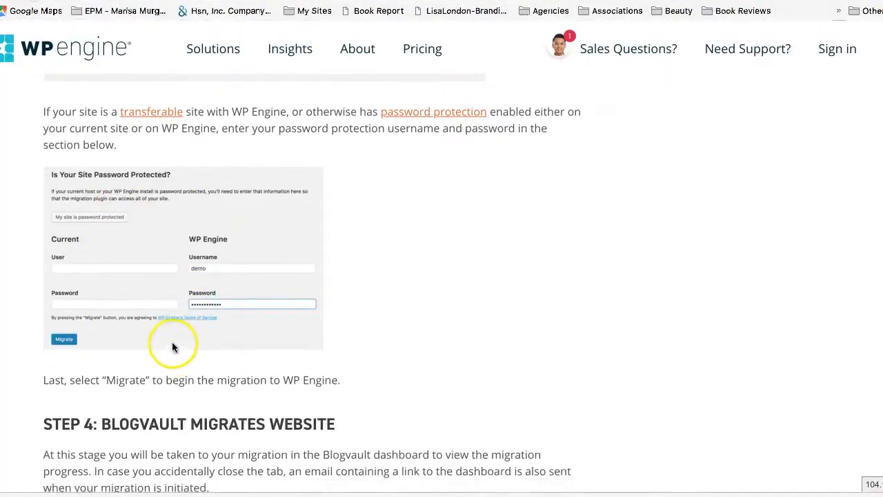
scroll("down", 3)
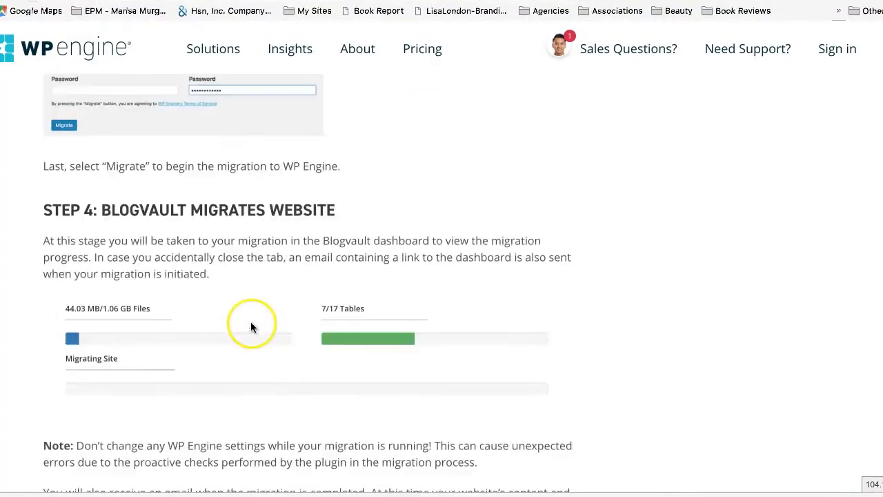
scroll("down", 3)
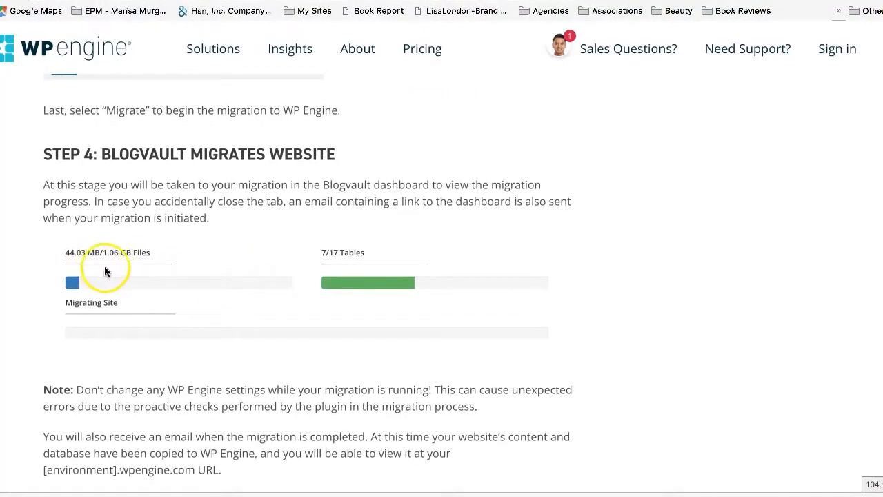
mouse_move(127, 268)
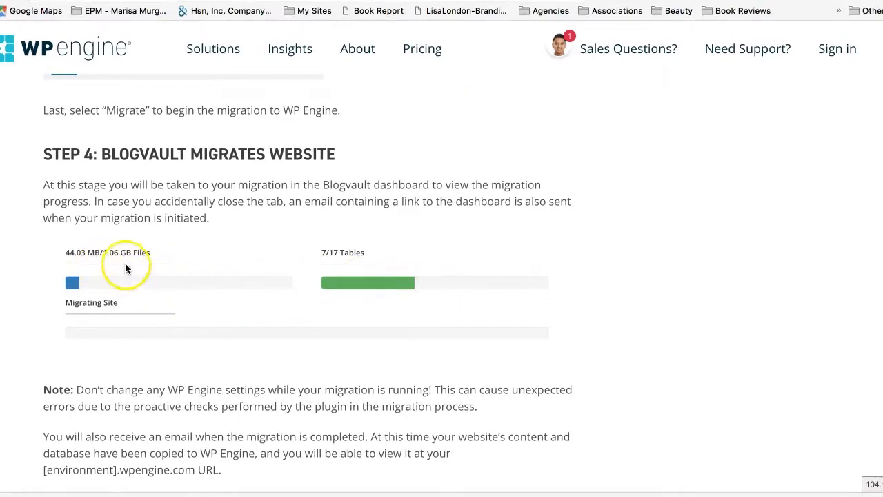
mouse_move(163, 340)
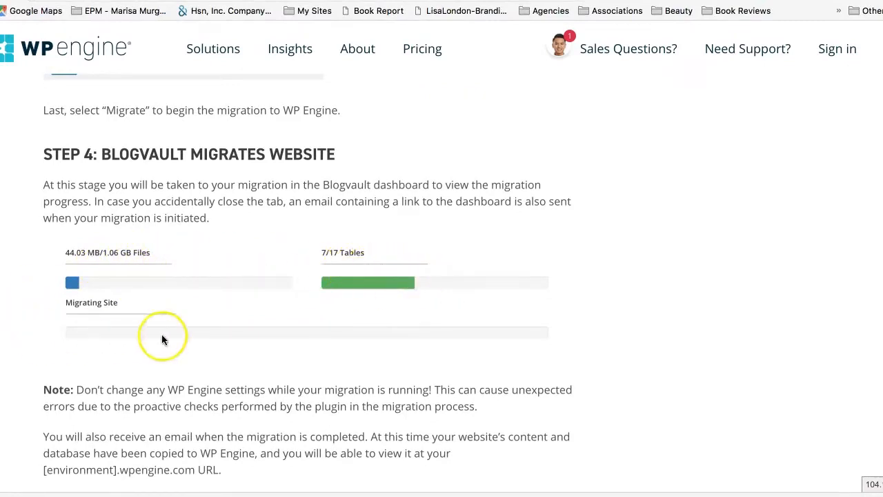
mouse_move(8, 486)
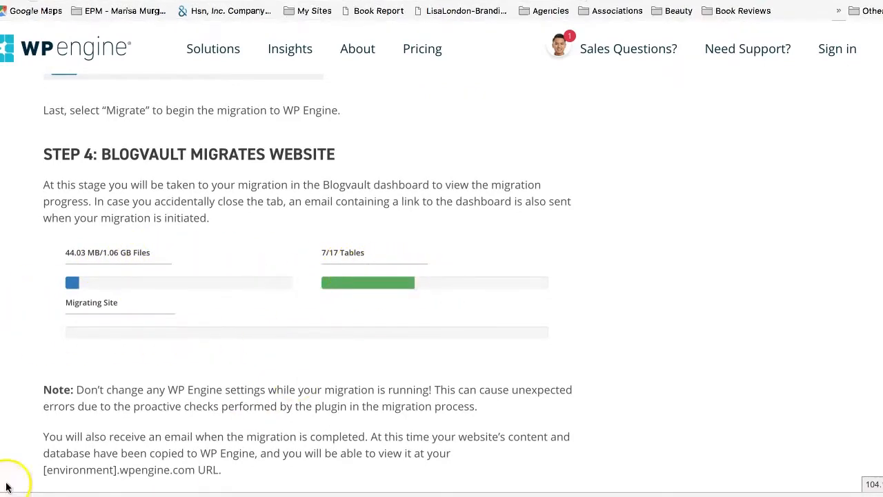
scroll("down", 3)
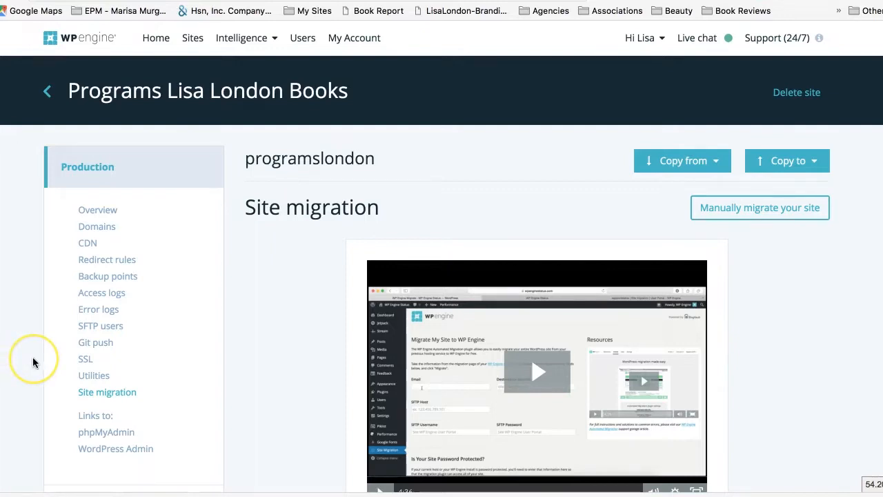
mouse_move(69, 76)
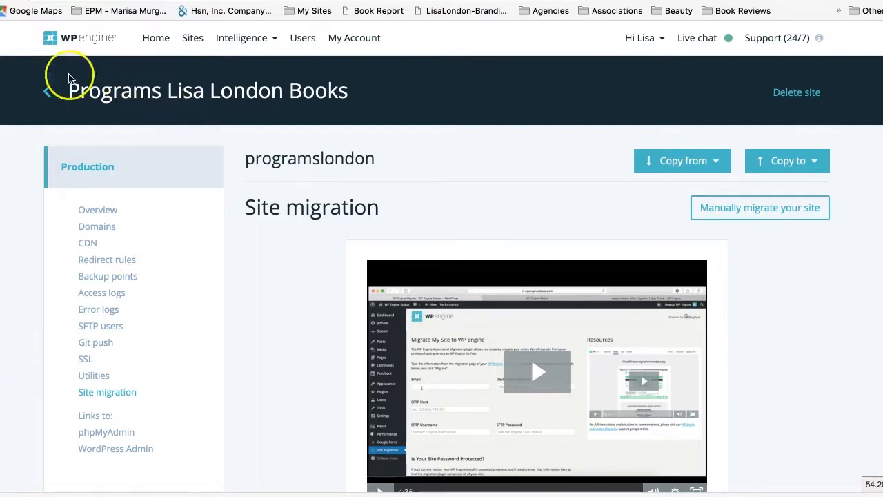
mouse_move(102, 39)
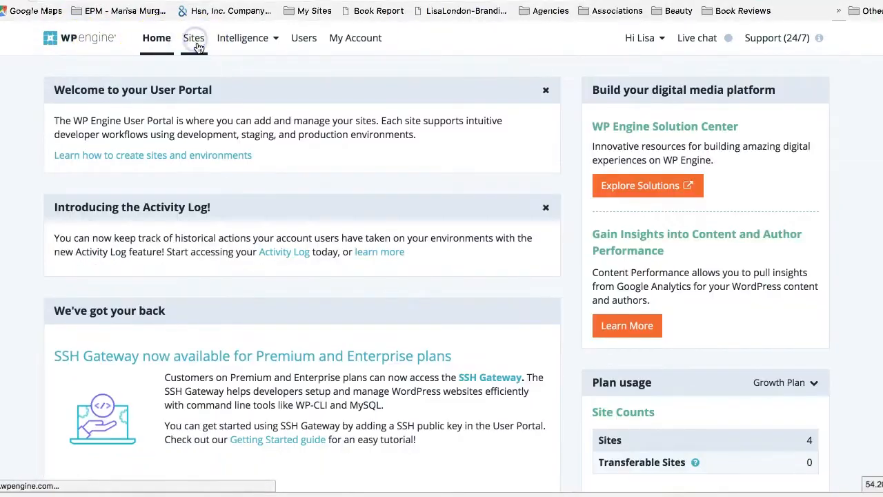
Step: From the Sites list, reopen the Programs Lisa London Books overview
left_click(194, 39)
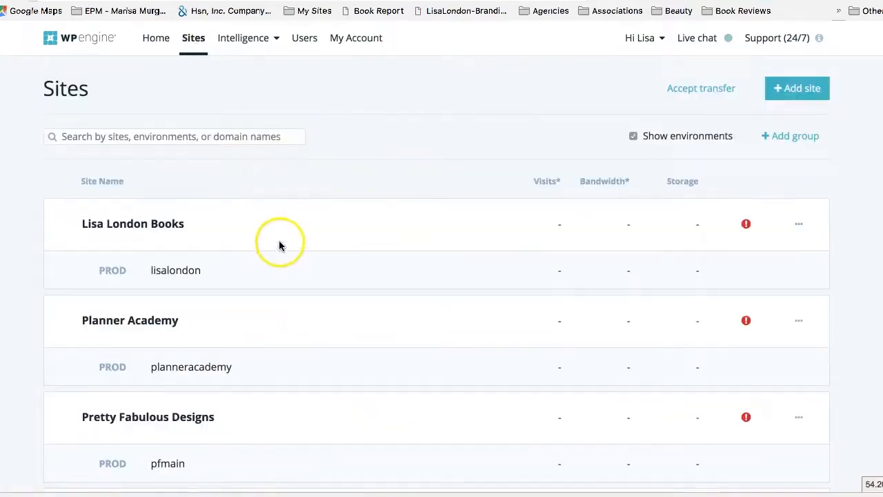
scroll("down", 3)
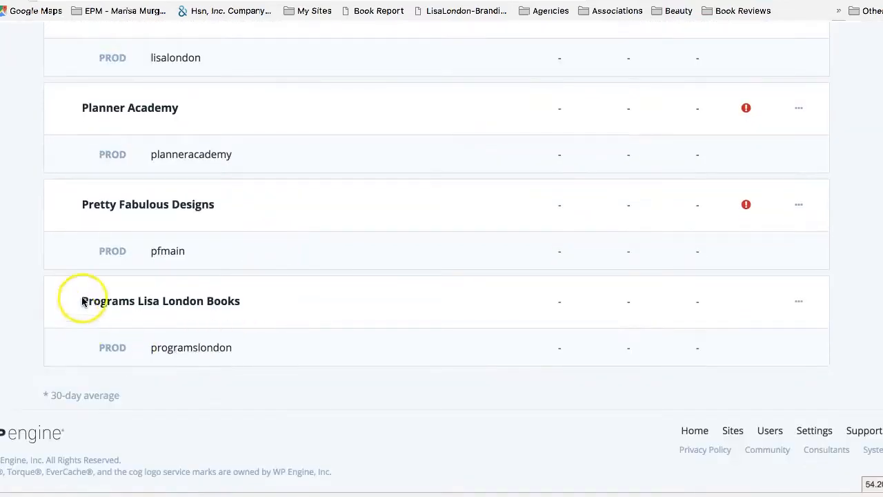
mouse_move(131, 313)
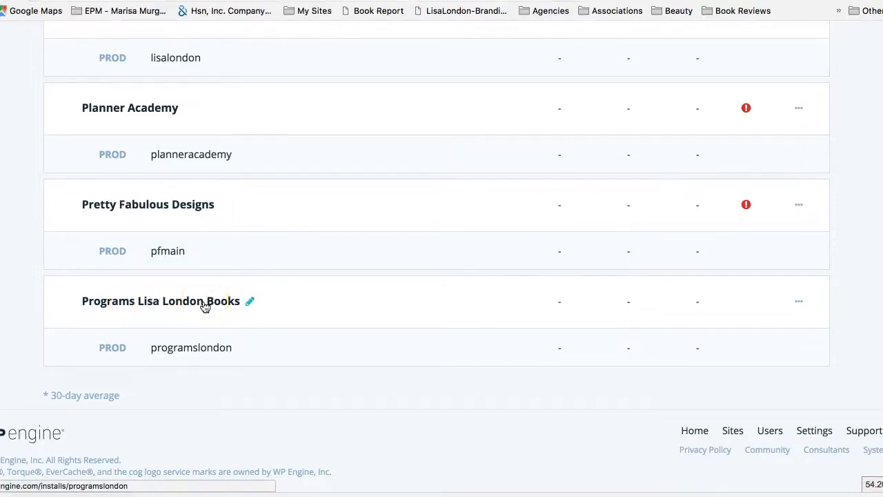
left_click(204, 301)
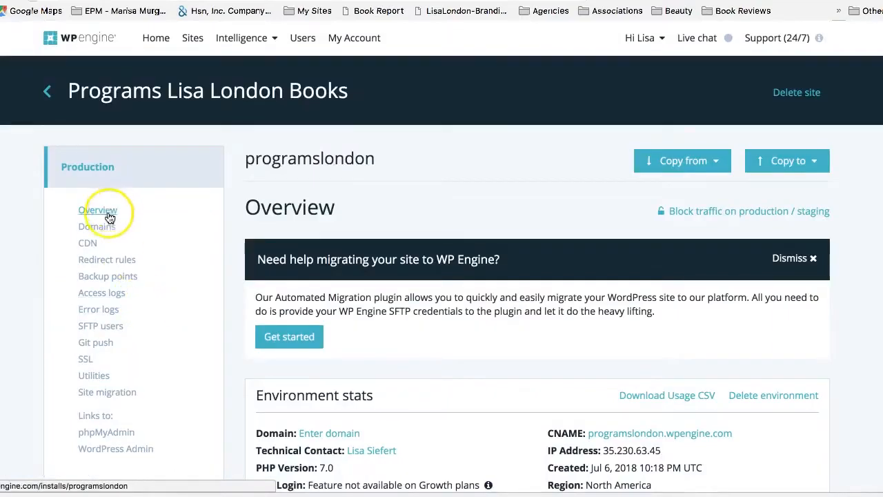
Step: On the Domains page, add the domain programs.lisalondonbooks.com
left_click(96, 226)
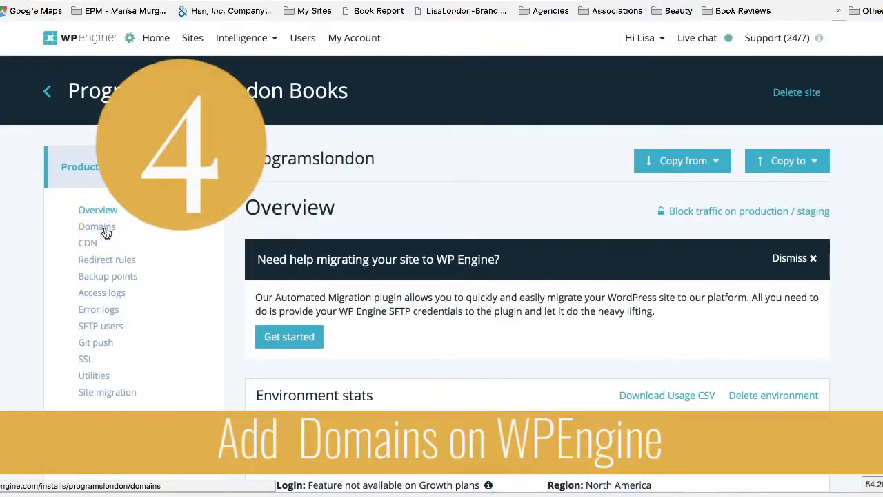
left_click(97, 227)
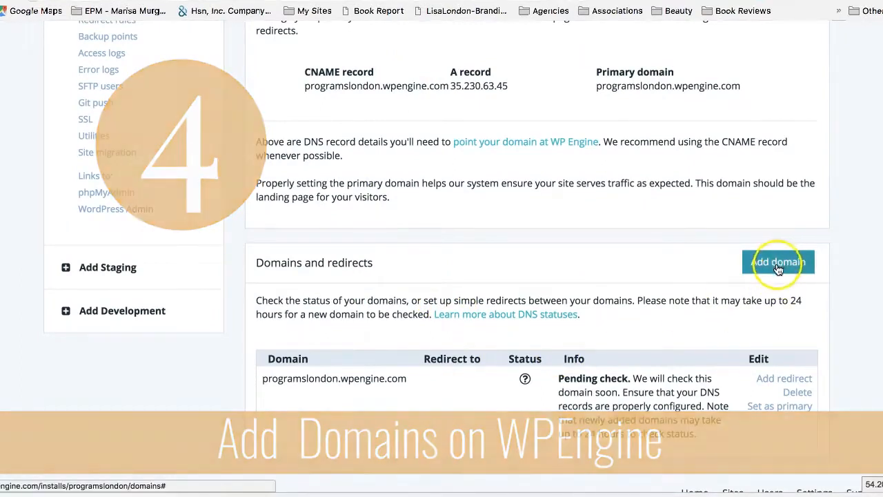
left_click(779, 262)
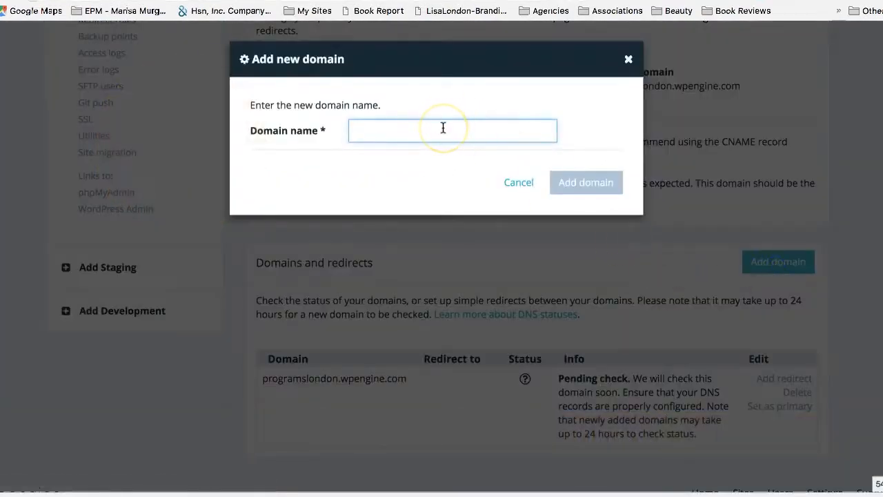
type("programs.lisalondonbooks.com")
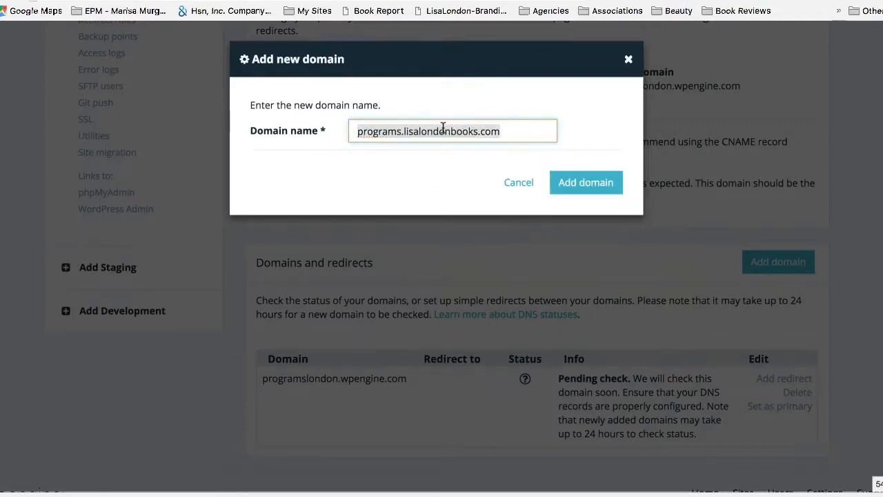
left_click(585, 182)
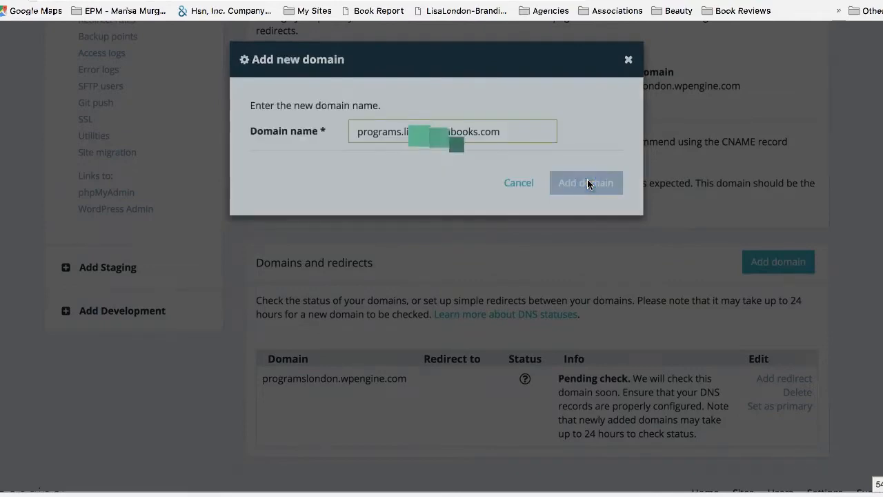
left_click(585, 182)
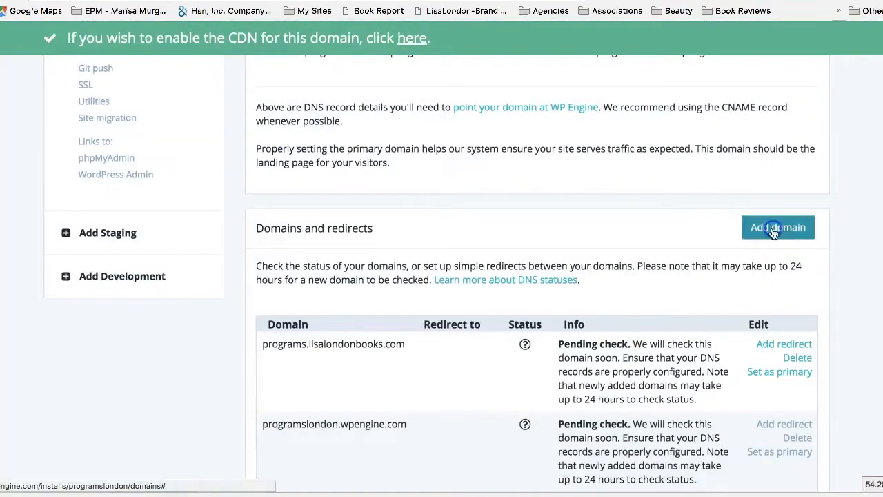
left_click(778, 227)
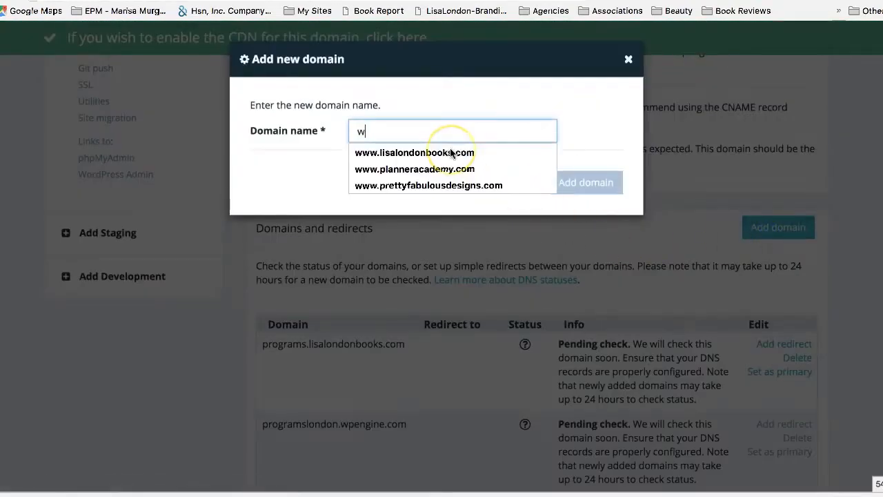
type("www.programs.lisalondonbooks.com")
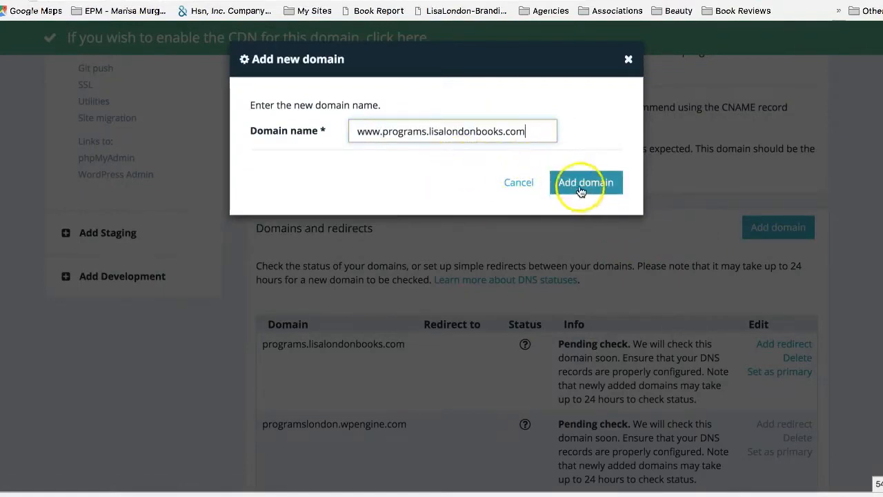
left_click(585, 182)
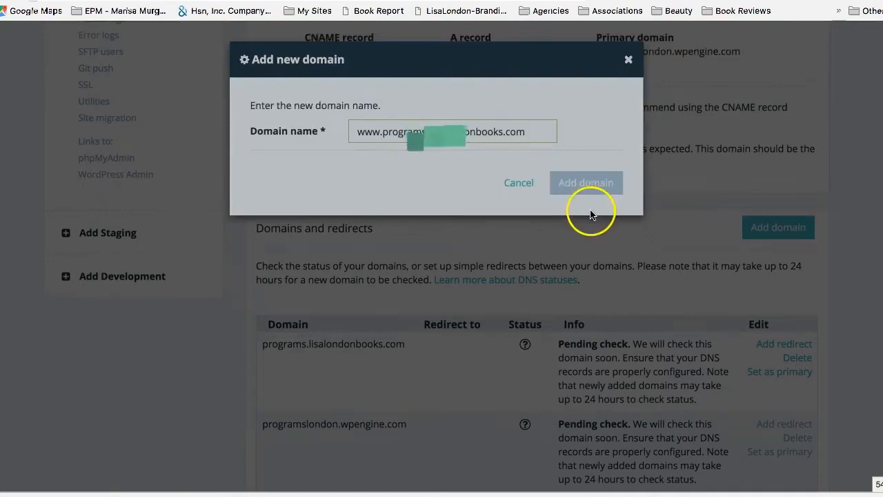
left_click(585, 182)
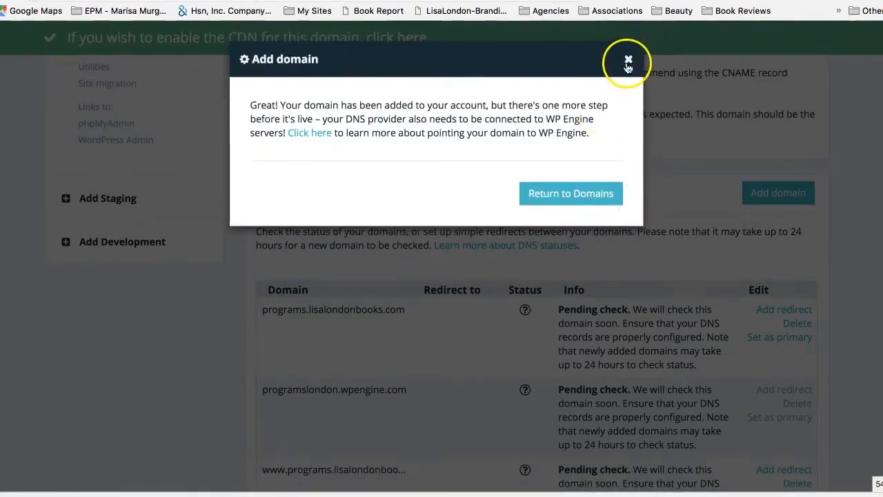
left_click(626, 58)
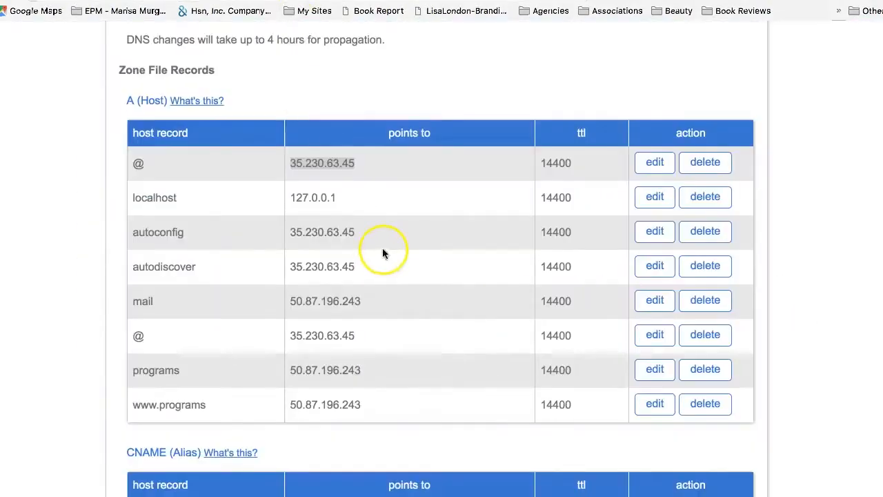
mouse_move(414, 251)
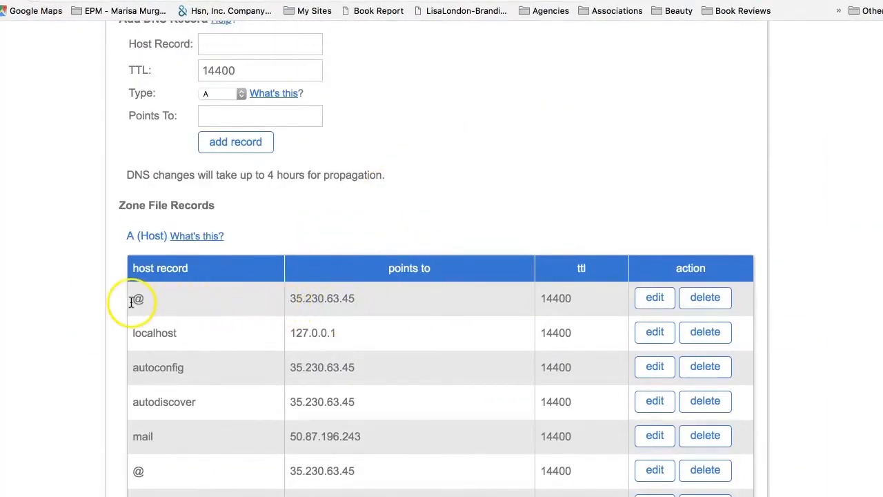
mouse_move(362, 298)
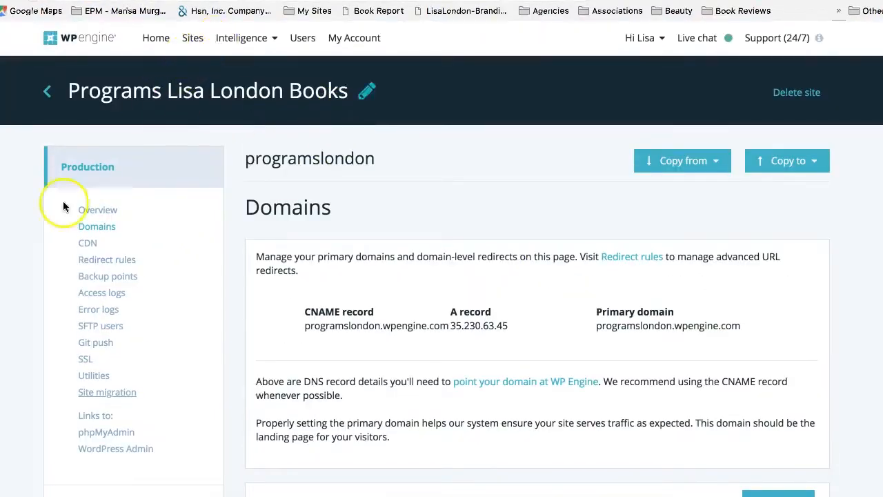
scroll("down", 3)
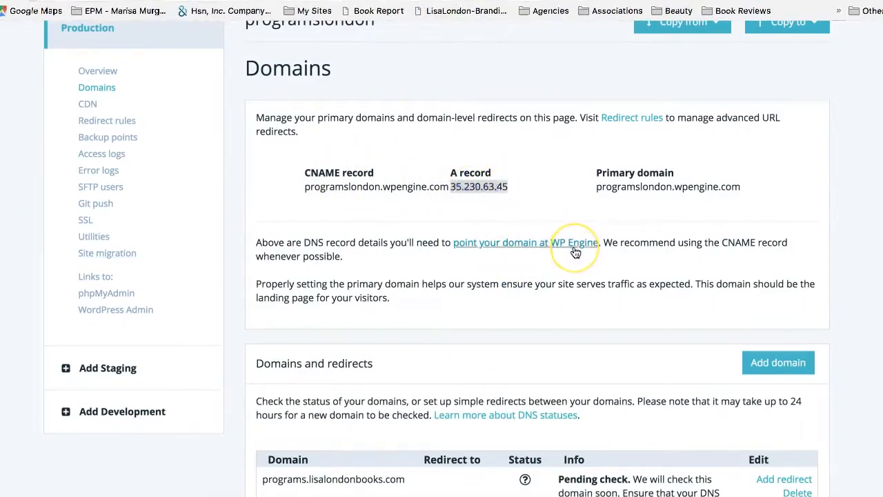
mouse_move(574, 251)
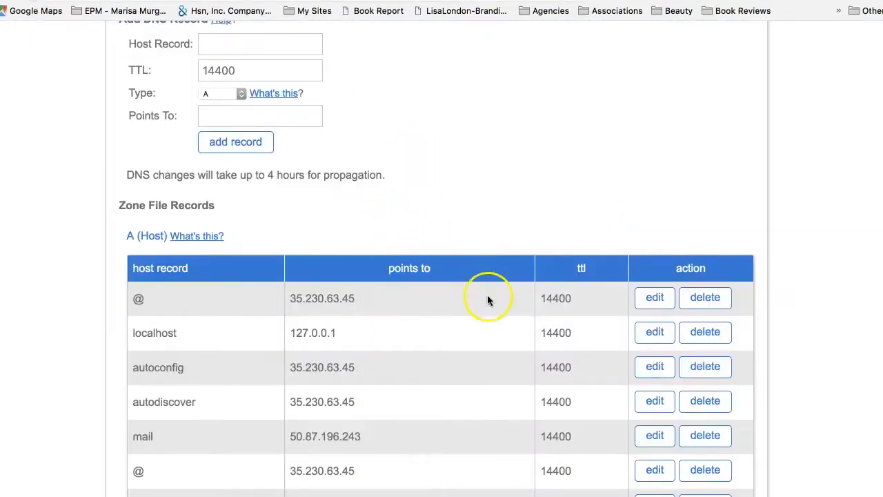
scroll("down", 3)
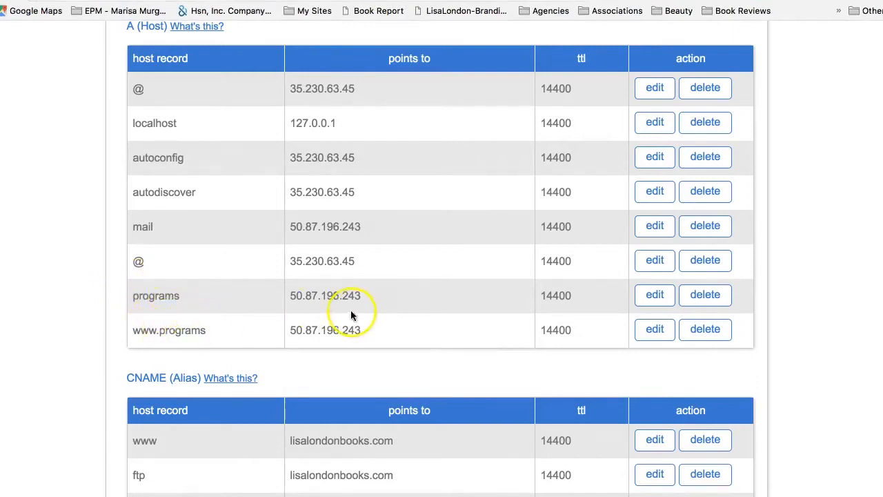
mouse_move(388, 303)
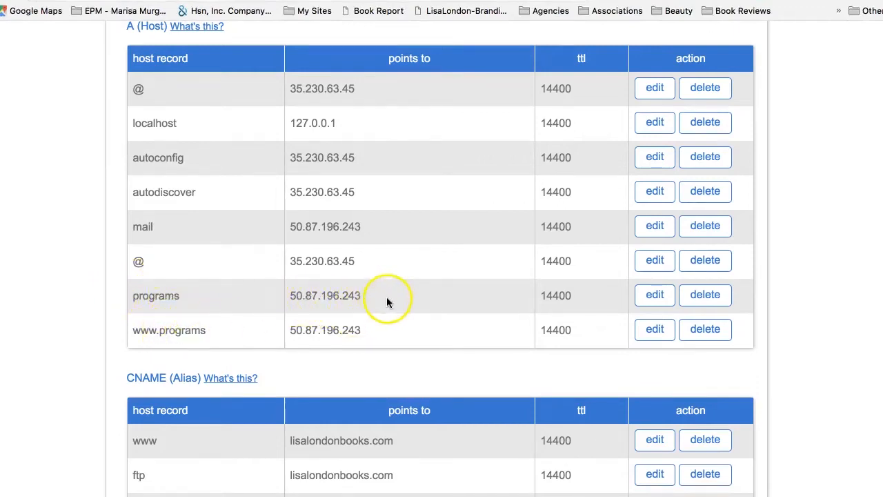
left_click(654, 295)
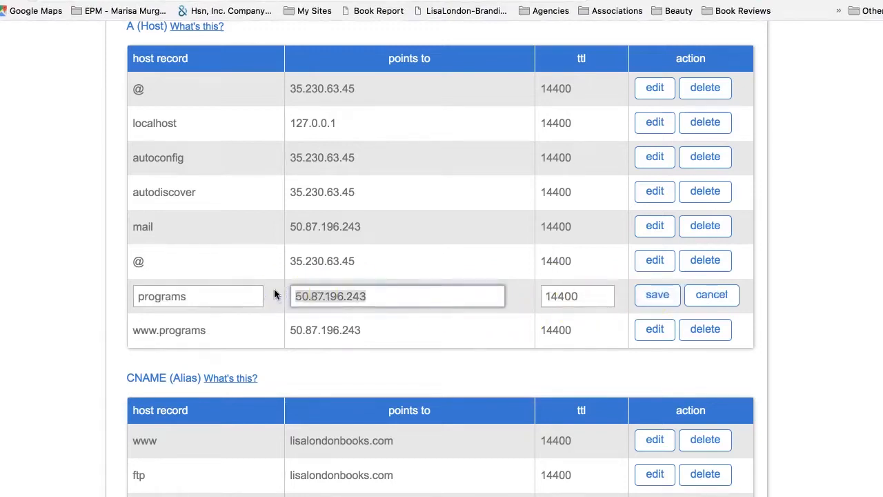
left_click(657, 295)
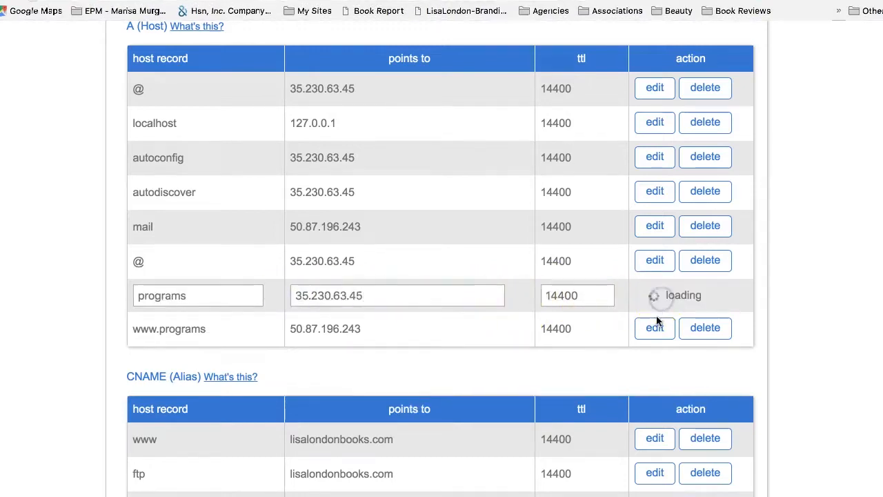
left_click(654, 328)
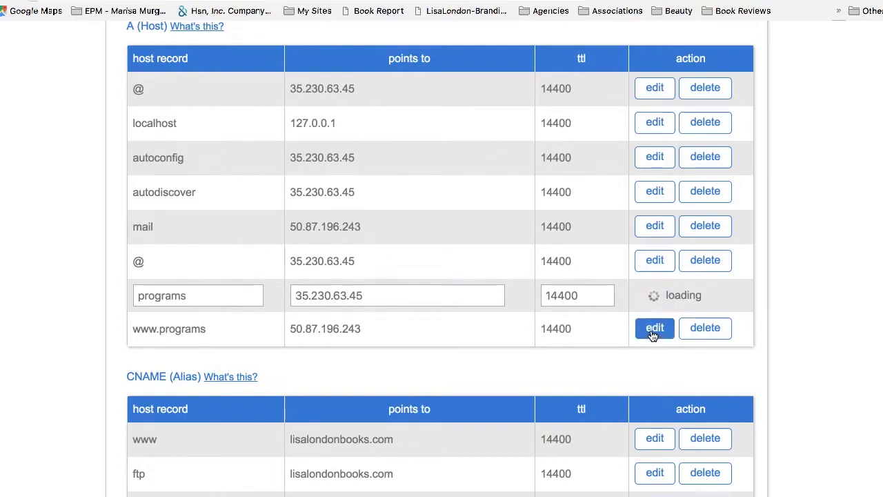
left_click(654, 328)
type("35.230.63.45")
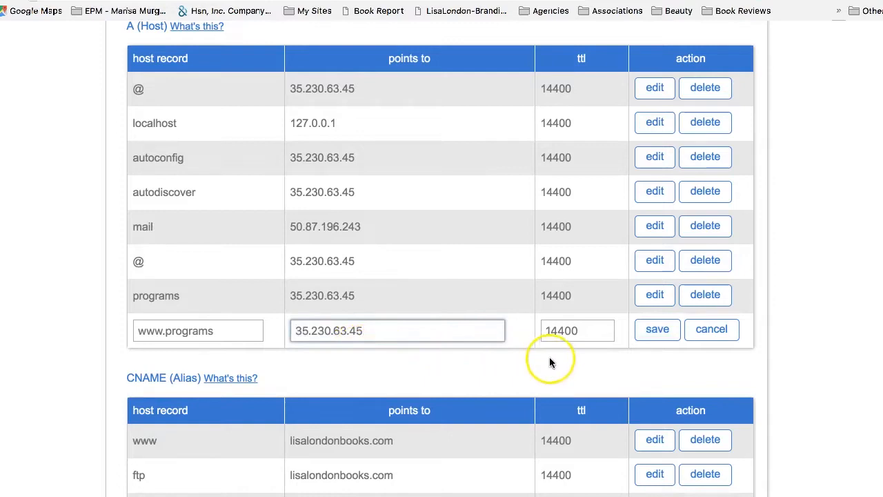
left_click(657, 329)
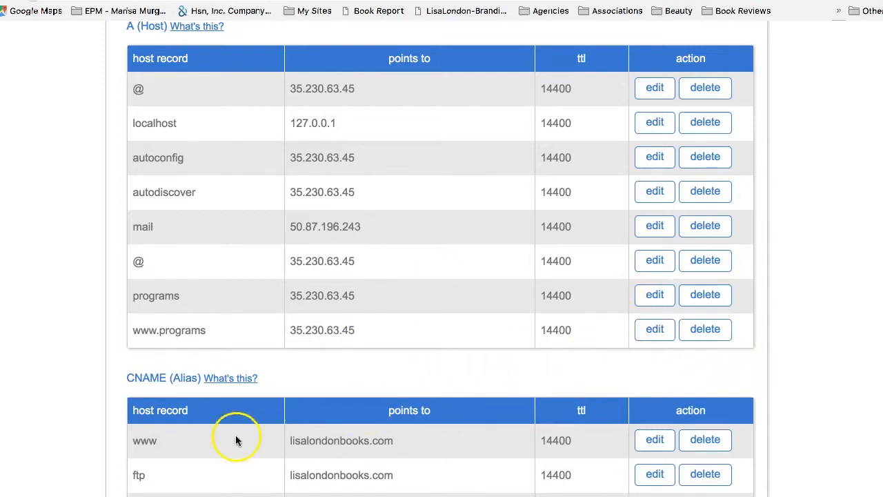
scroll("down", 3)
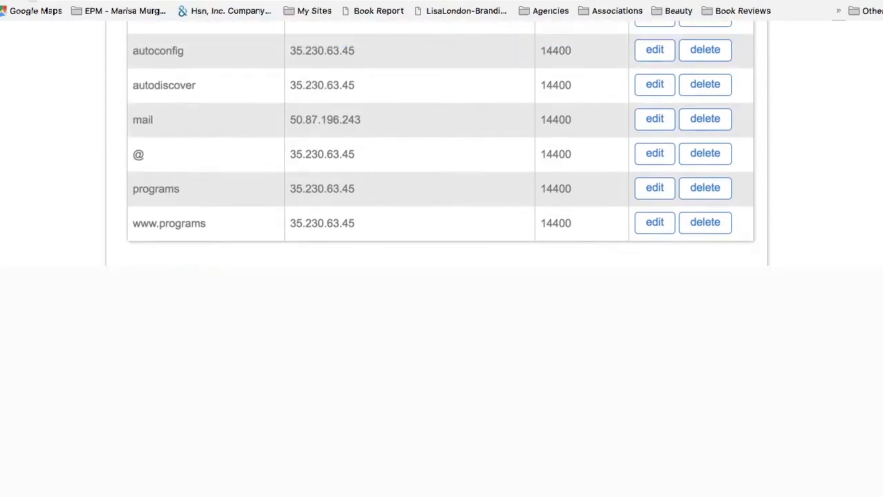
scroll("down", 3)
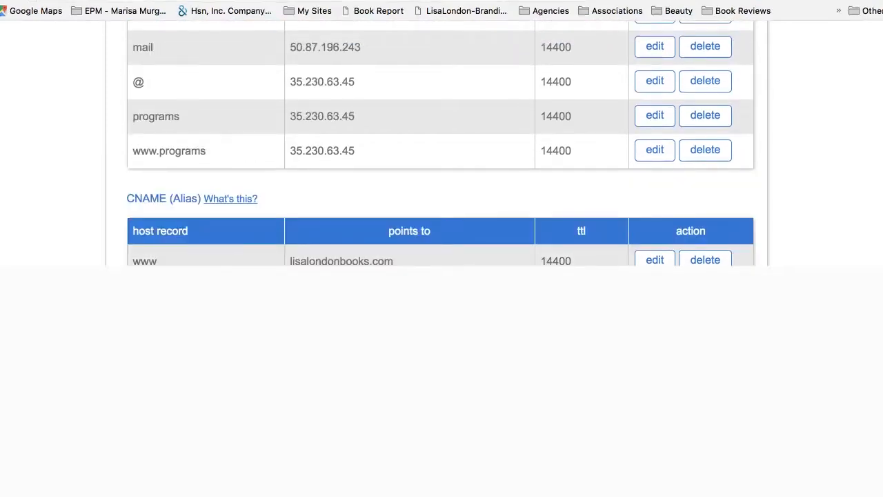
scroll("down", 3)
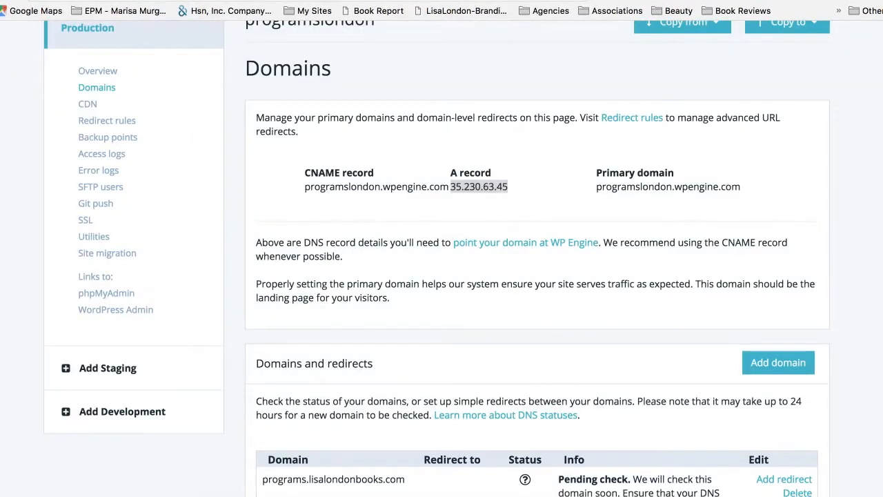
mouse_move(216, 127)
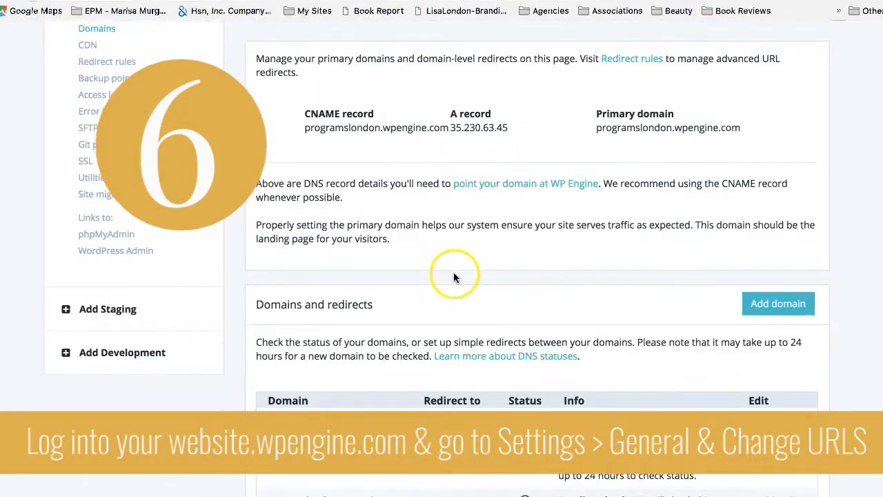
Step: Follow the WordPress Admin link and log in to programslondon's WP Admin from the welcome email
scroll("down", 3)
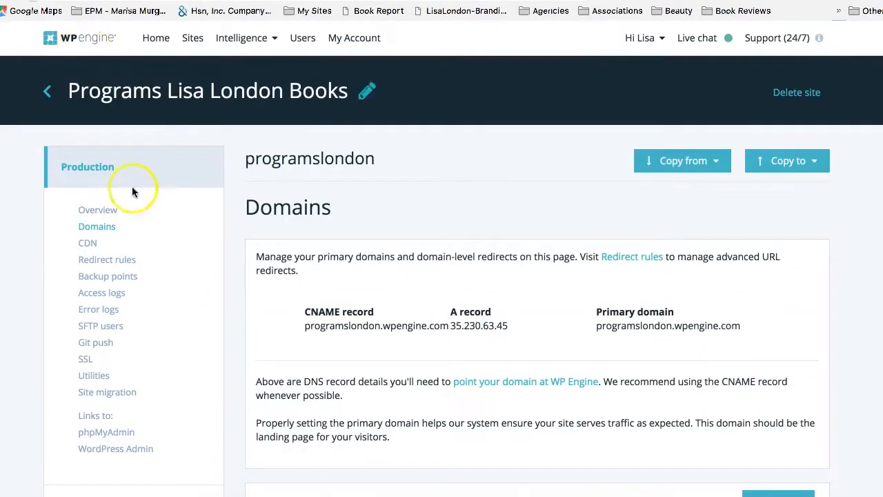
scroll("down", 3)
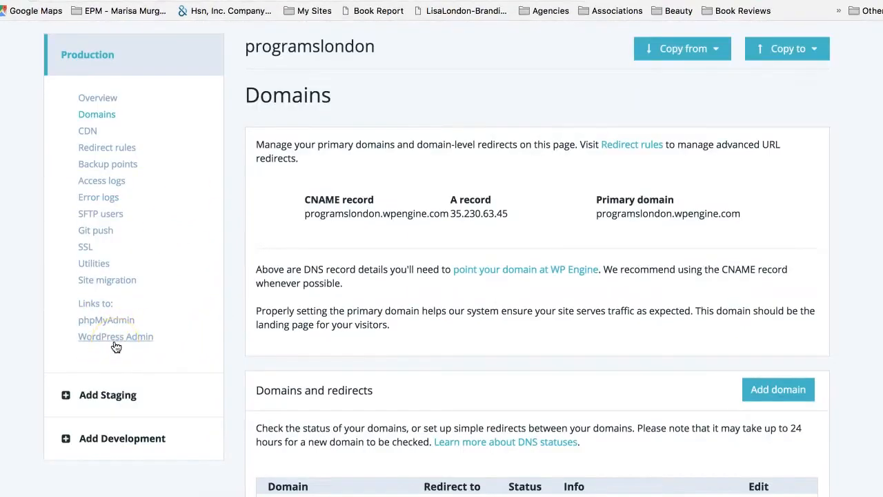
left_click(116, 337)
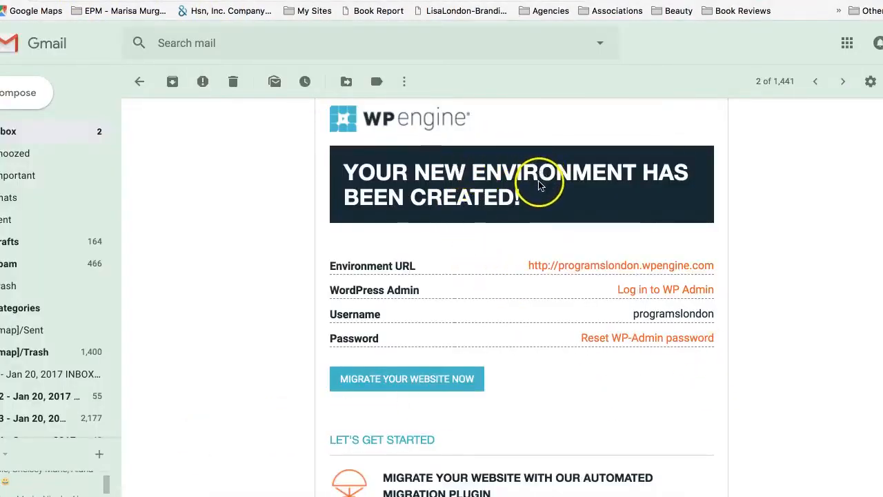
mouse_move(734, 343)
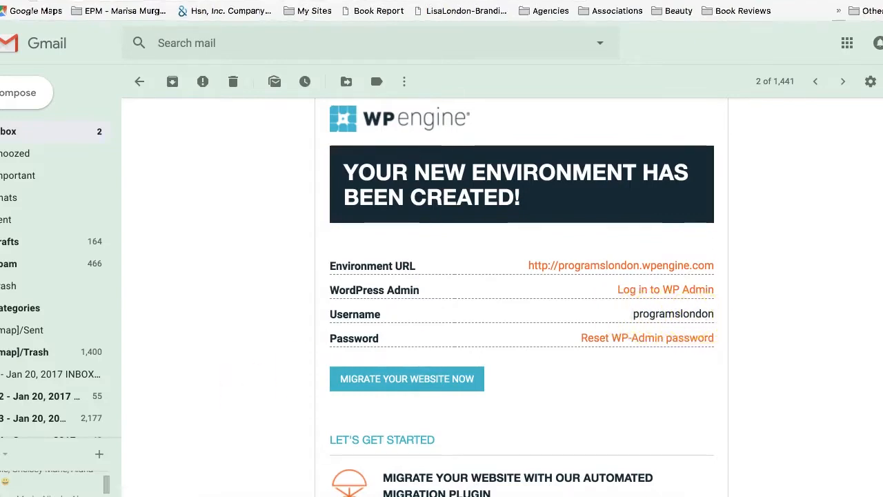
left_click(665, 290)
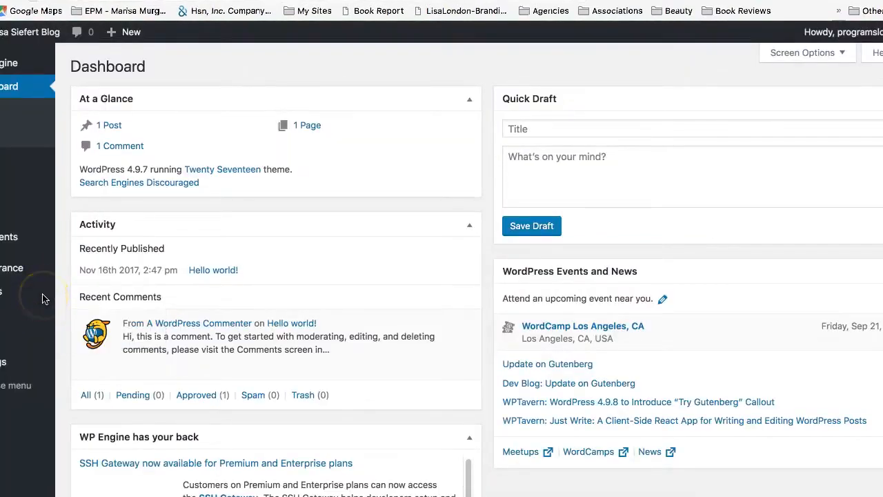
mouse_move(39, 328)
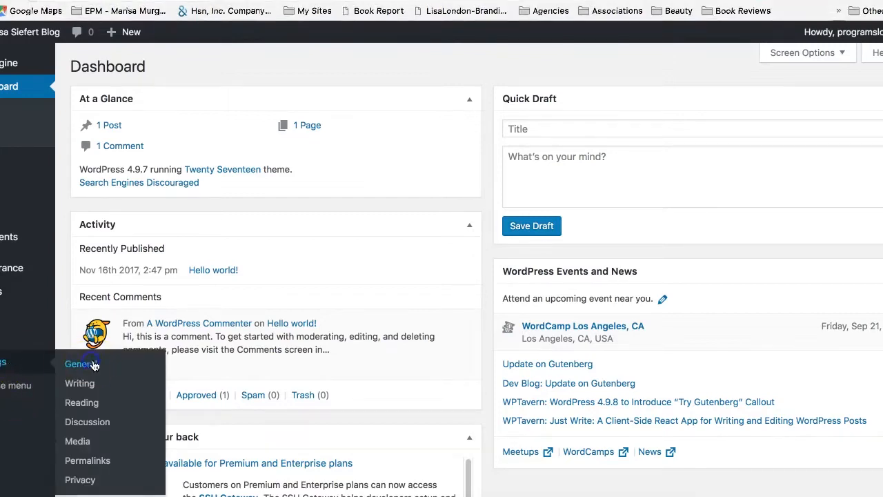
left_click(80, 364)
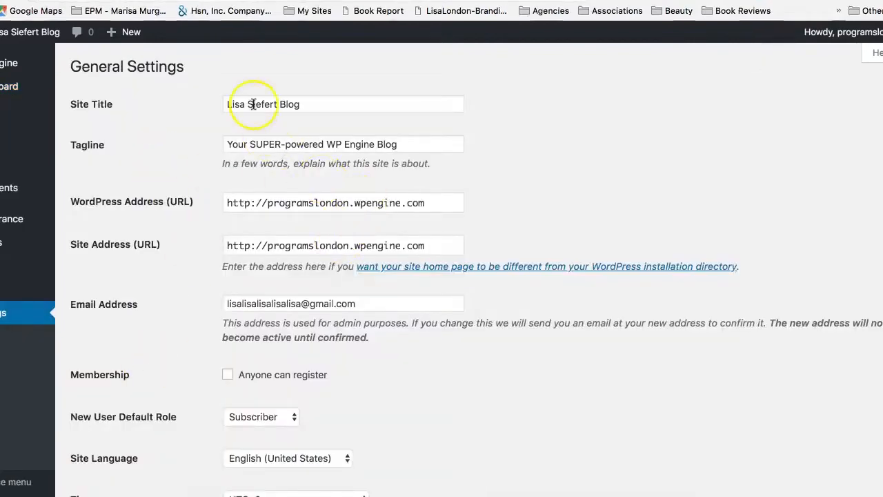
mouse_move(107, 213)
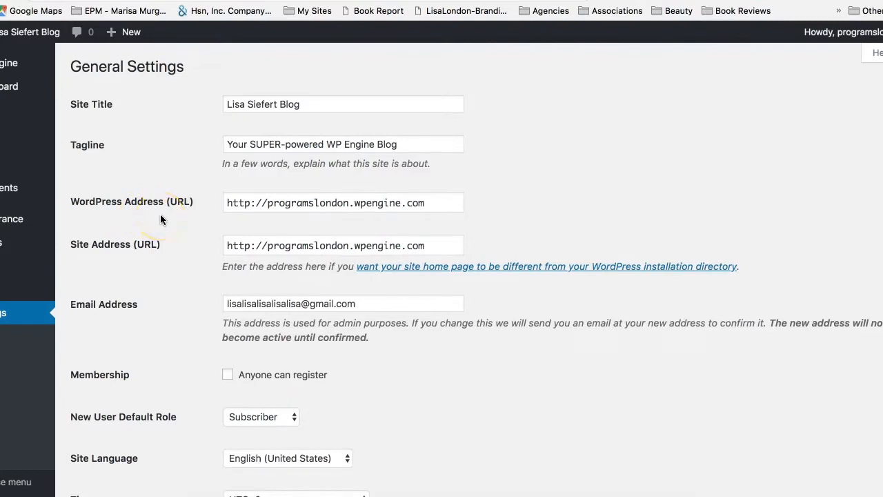
mouse_move(152, 261)
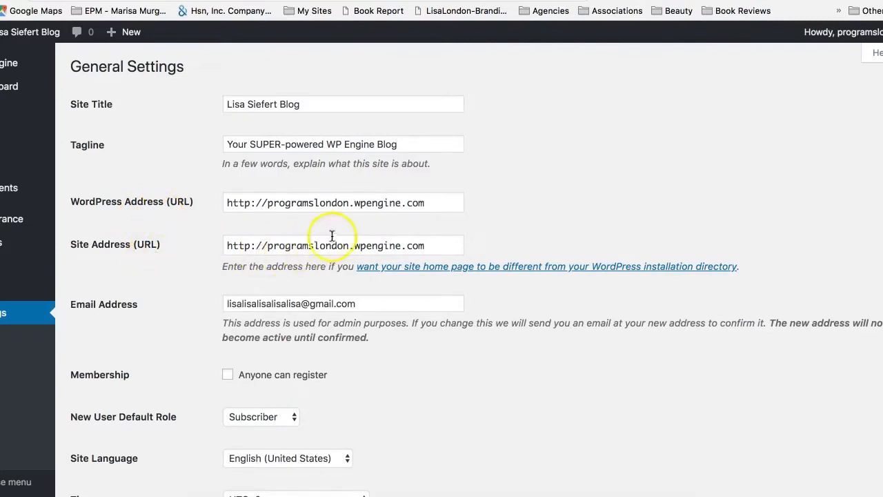
left_click(343, 201)
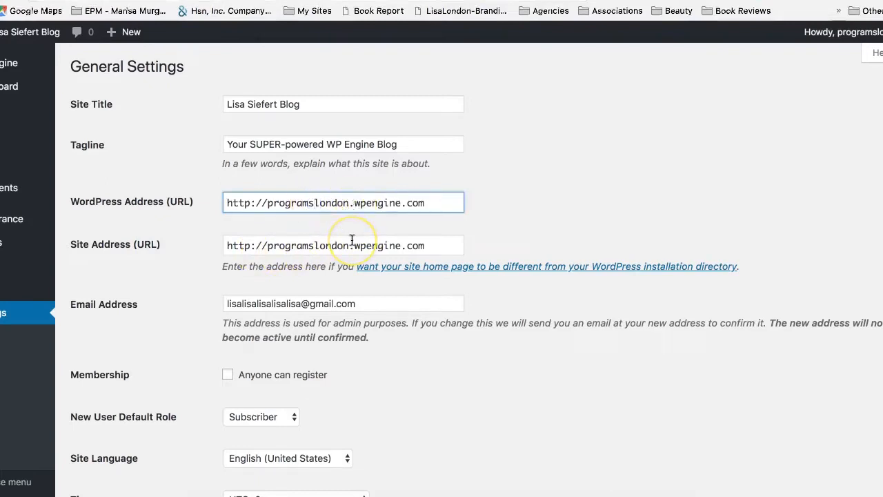
left_click(351, 202)
type("http://programs.l")
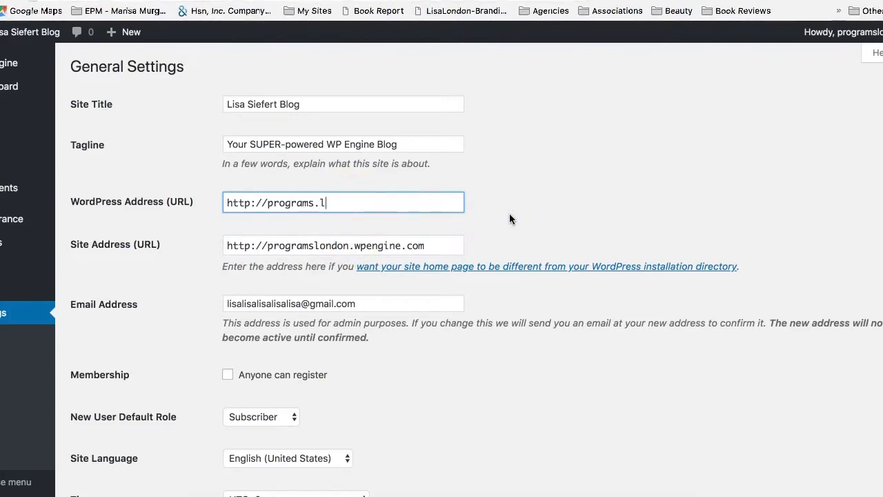
type("isalondonbooks")
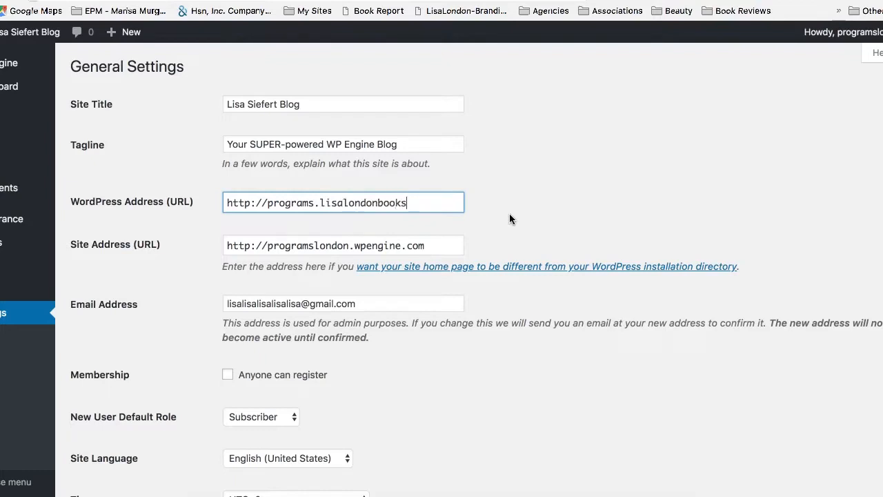
type(".com")
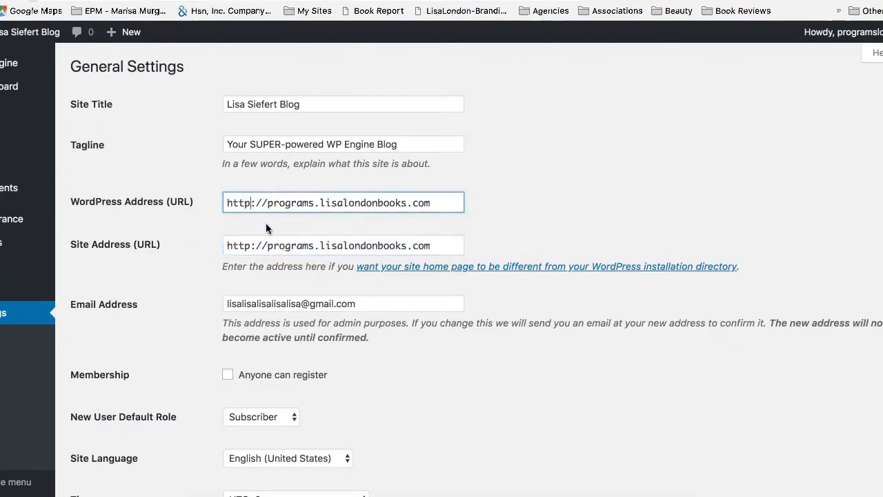
left_click(241, 201)
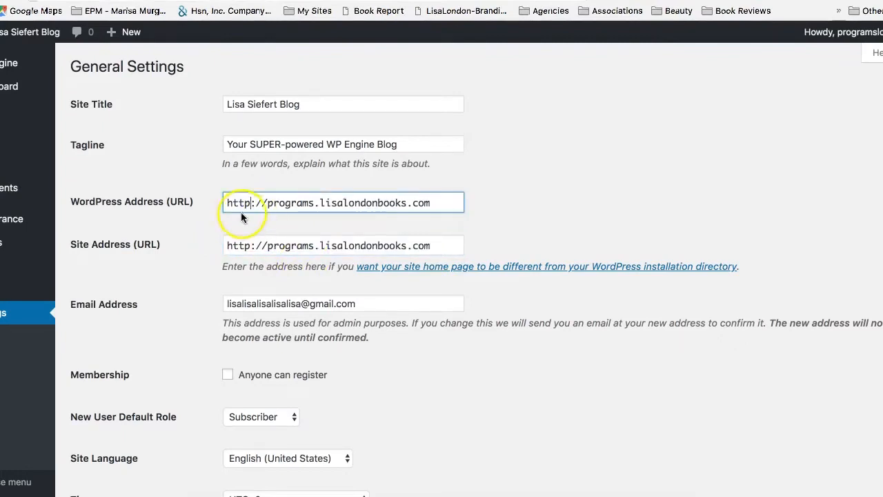
mouse_move(450, 298)
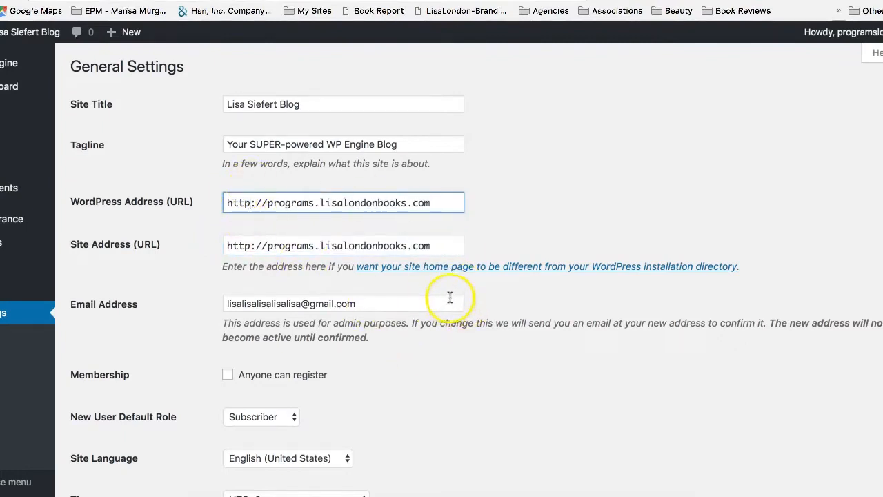
scroll("down", 3)
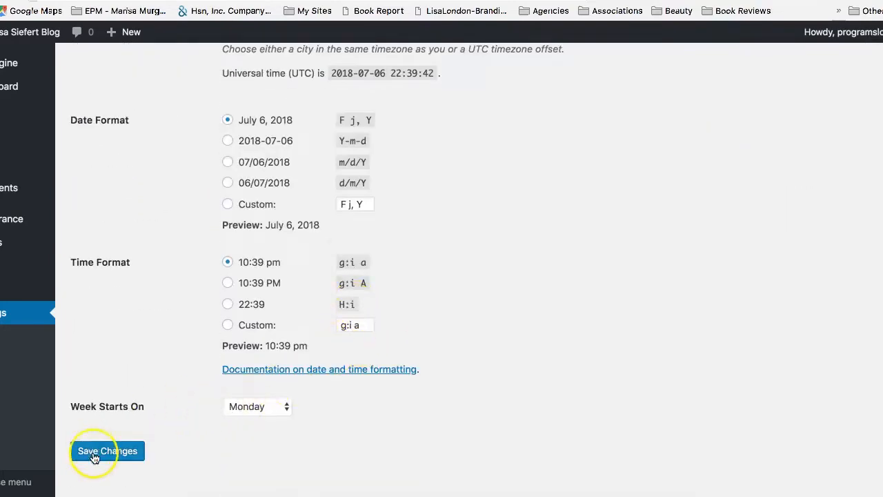
left_click(108, 450)
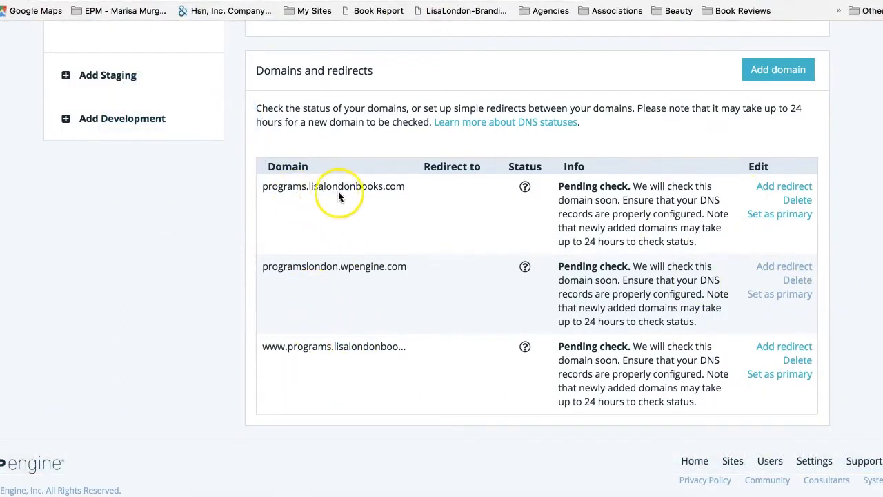
mouse_move(273, 356)
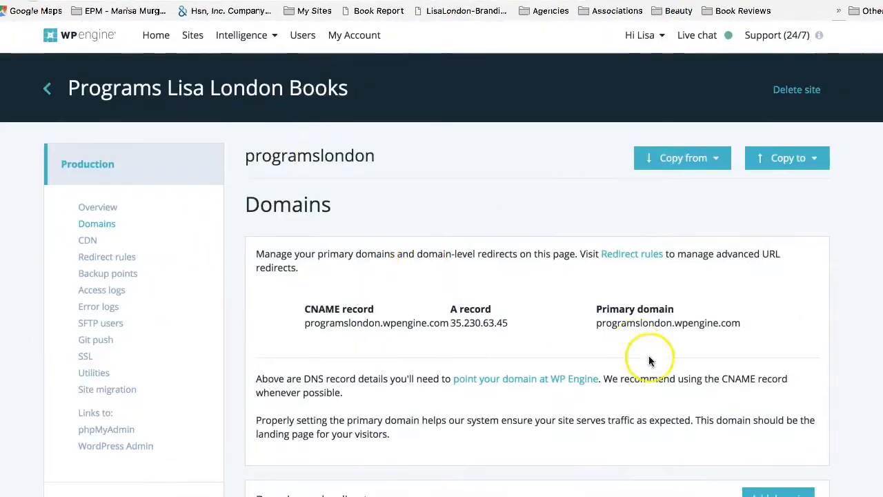
Step: Scroll the WP Engine Domains page down to the domains and redirects table
scroll("down", 3)
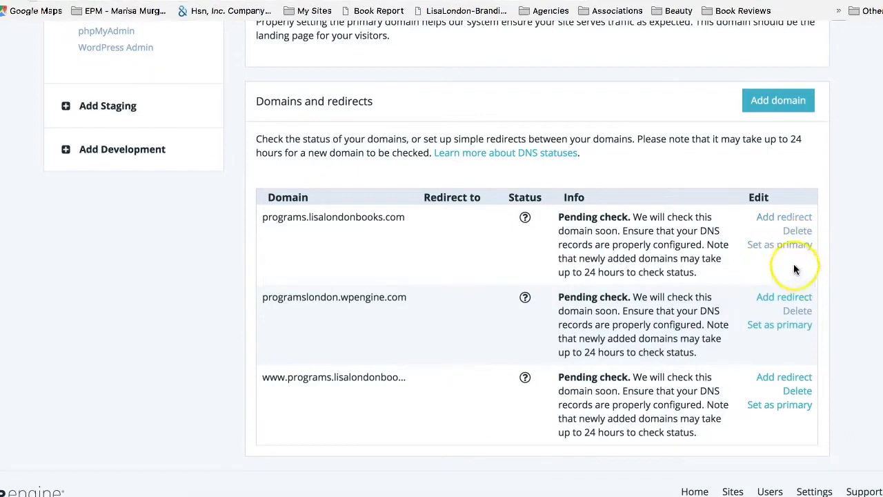
mouse_move(780, 246)
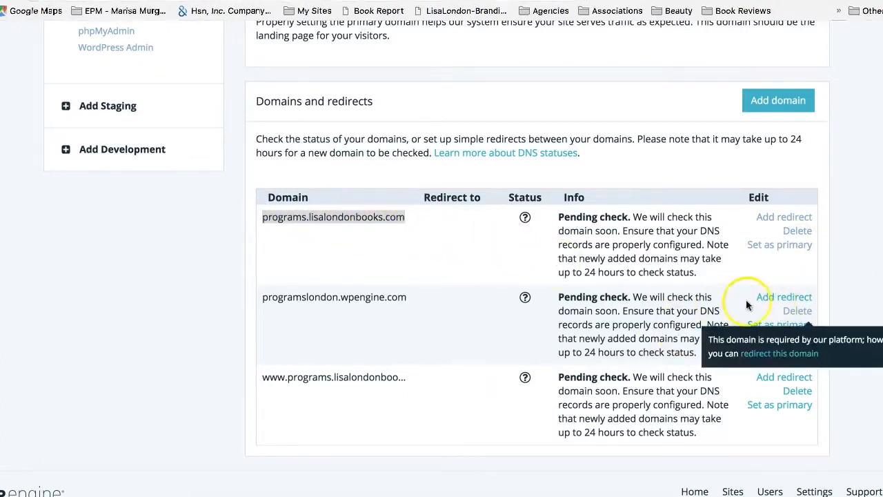
left_click(784, 297)
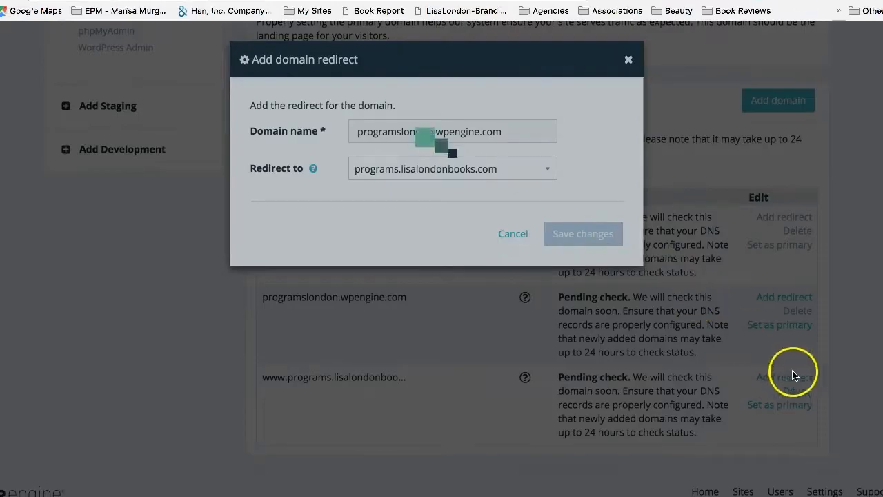
left_click(583, 234)
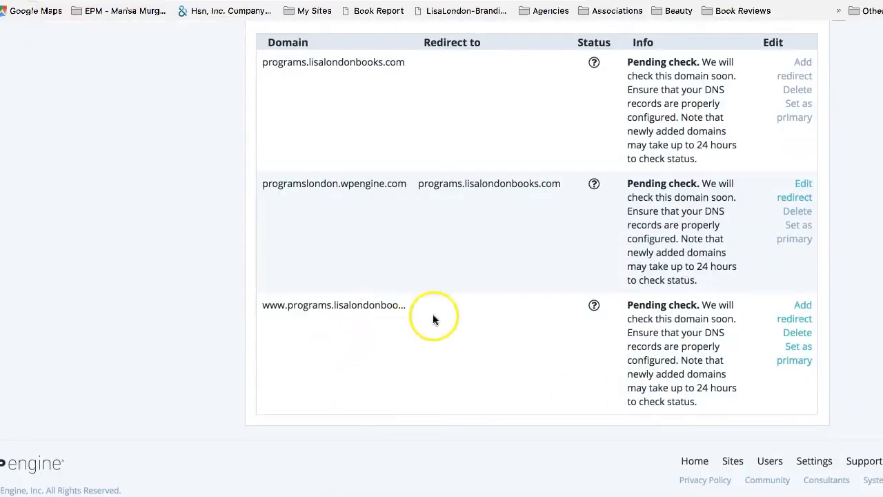
left_click(795, 312)
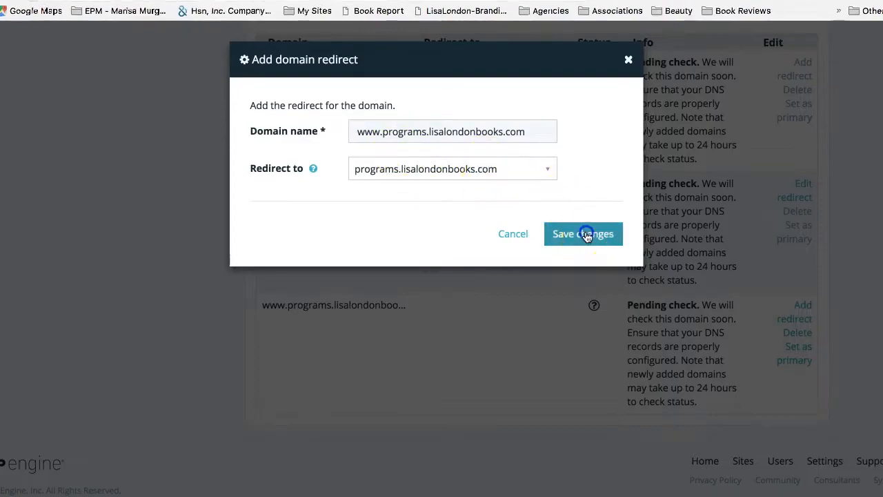
left_click(582, 234)
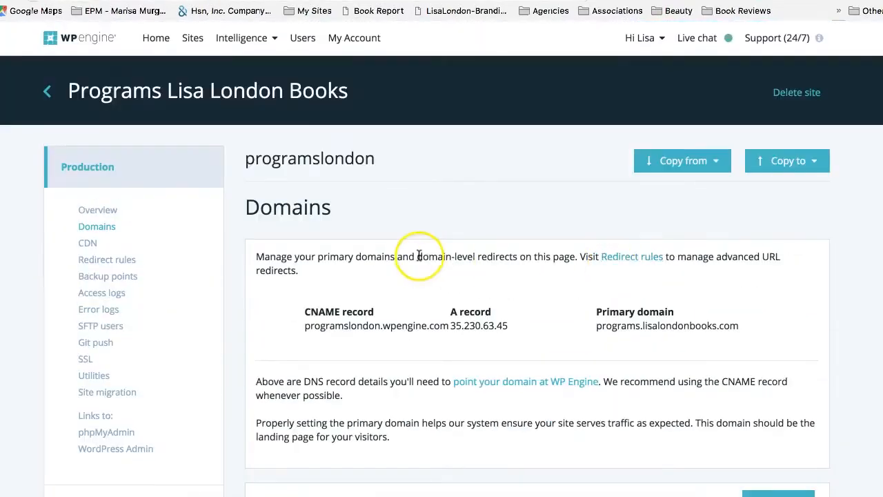
Step: Request free Let's Encrypt certificates for programs.lisalondonbooks.com and its www version, agreeing to the terms
left_click(85, 359)
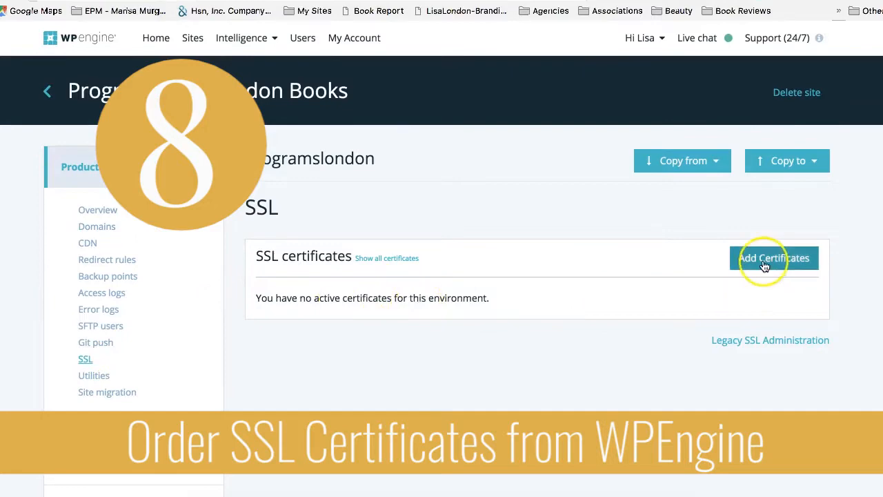
left_click(773, 258)
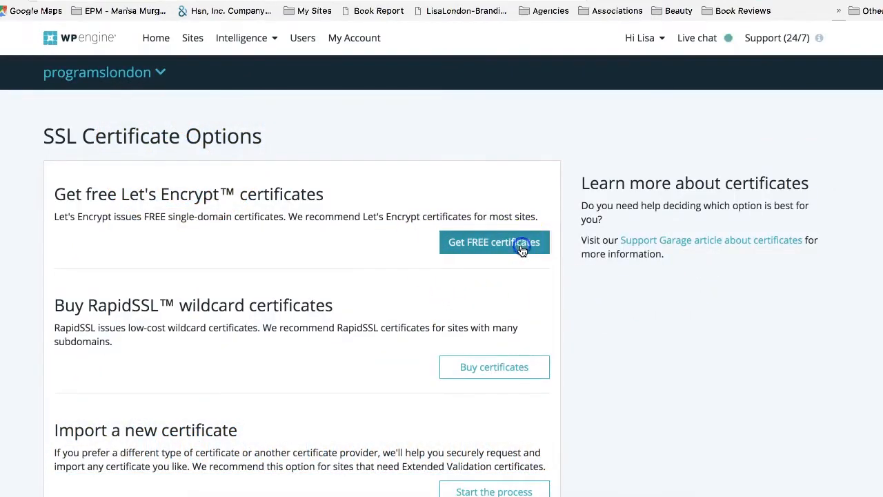
left_click(494, 242)
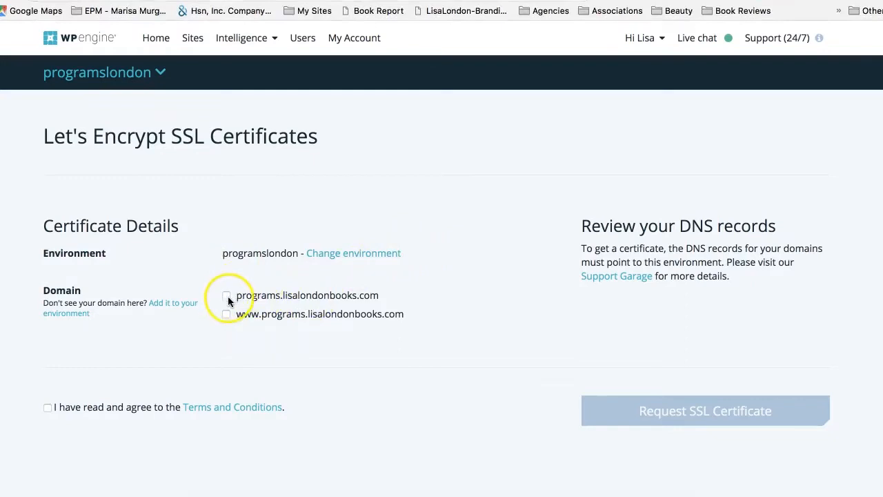
left_click(227, 314)
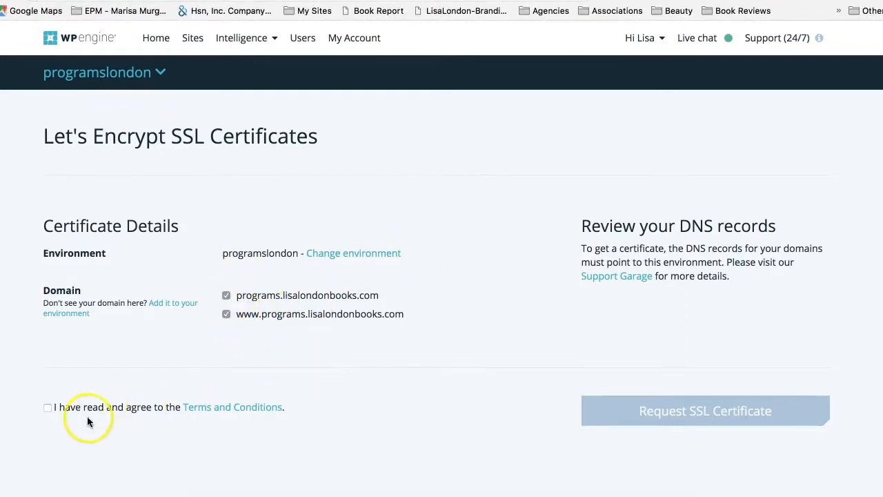
left_click(46, 407)
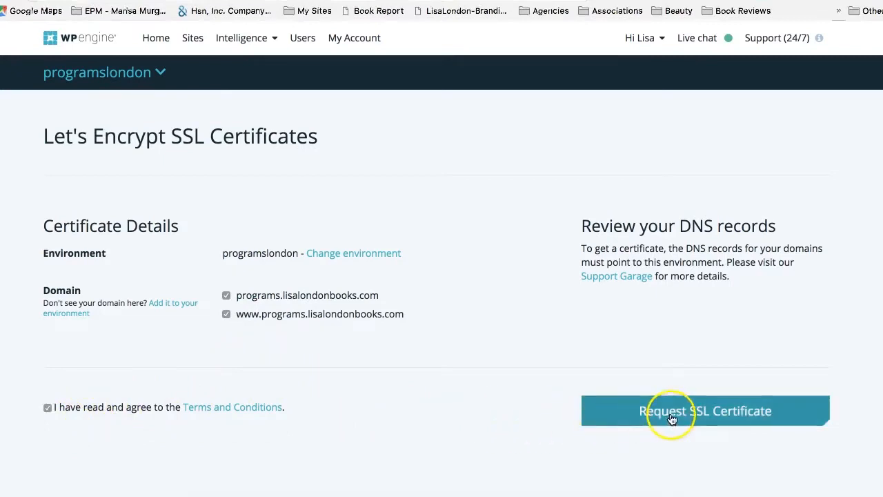
left_click(704, 411)
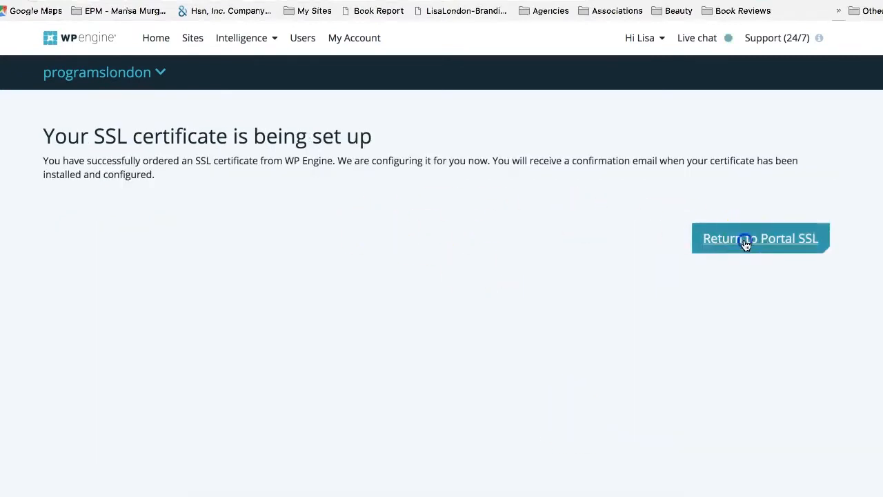
Step: Set WP-Login and WP-Admin to HTTPS only, allow HTTPS and HTTP elsewhere, and save the SSL settings
left_click(761, 237)
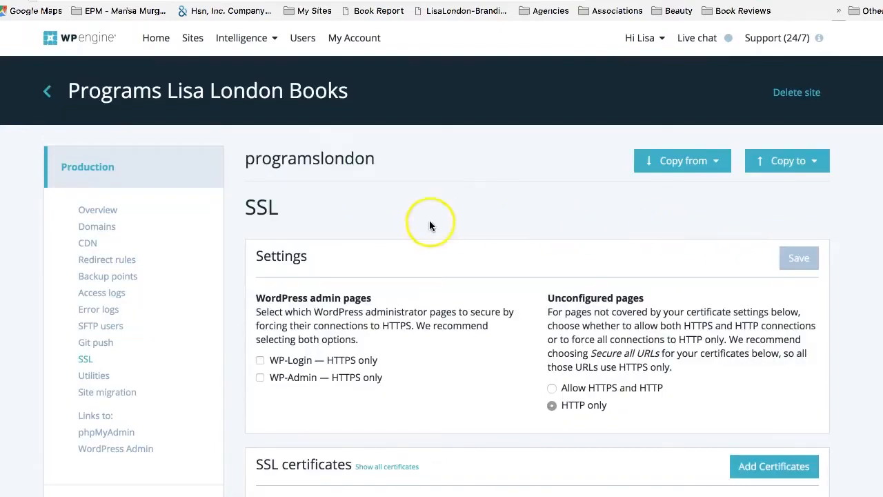
scroll("down", 3)
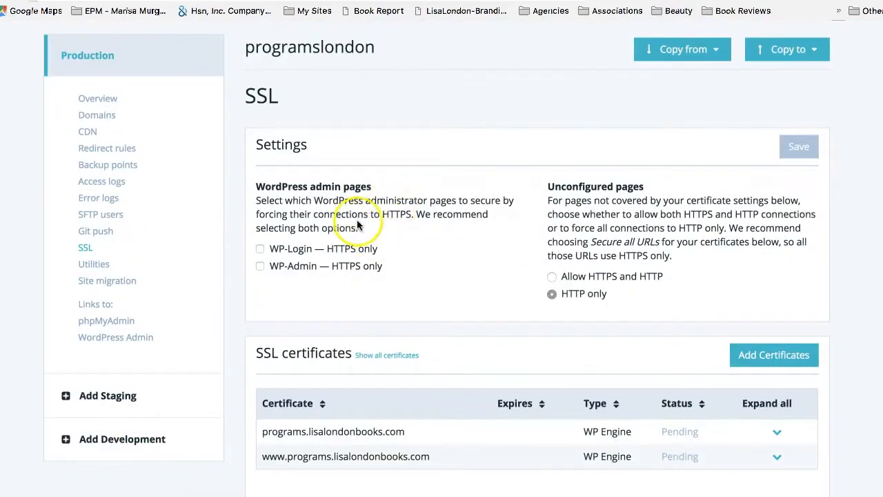
mouse_move(293, 238)
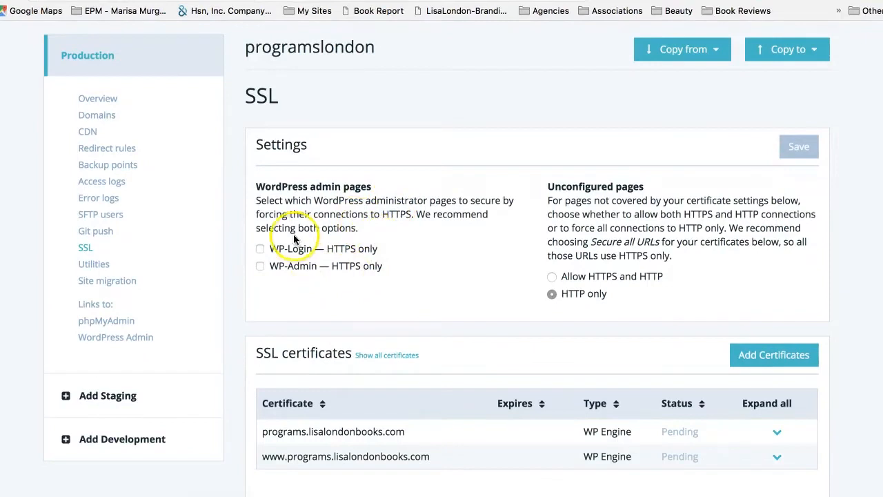
left_click(259, 248)
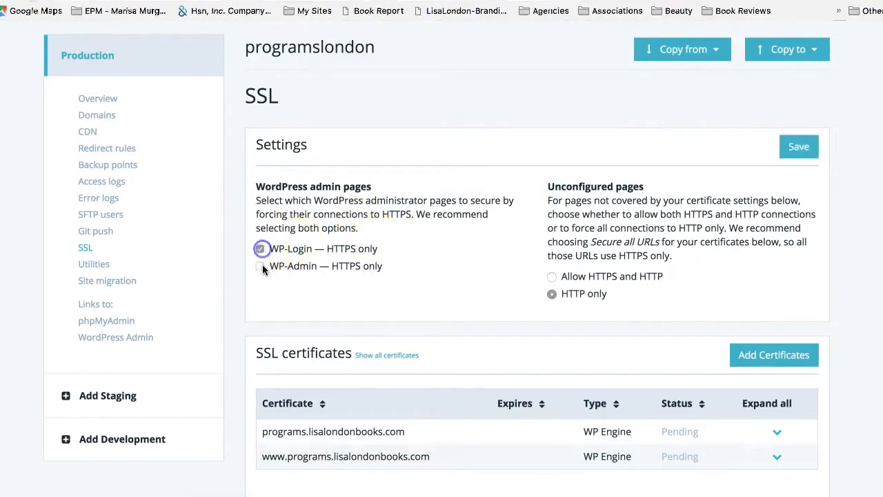
left_click(259, 265)
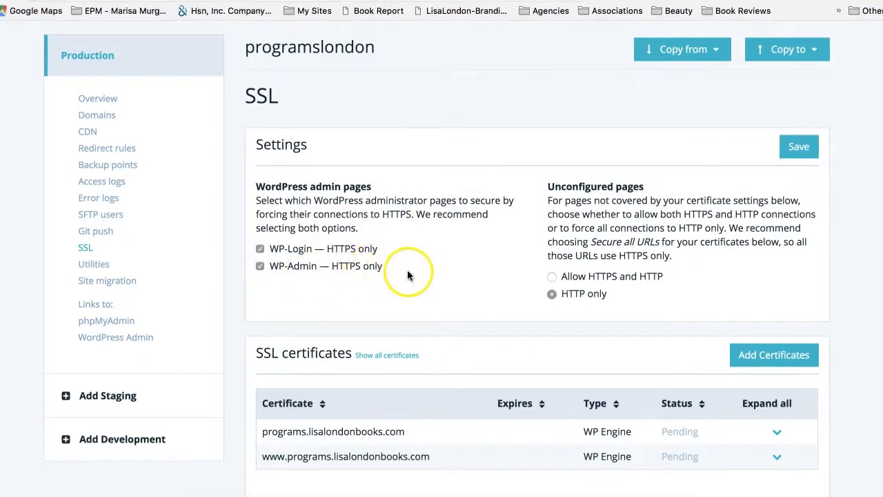
left_click(552, 276)
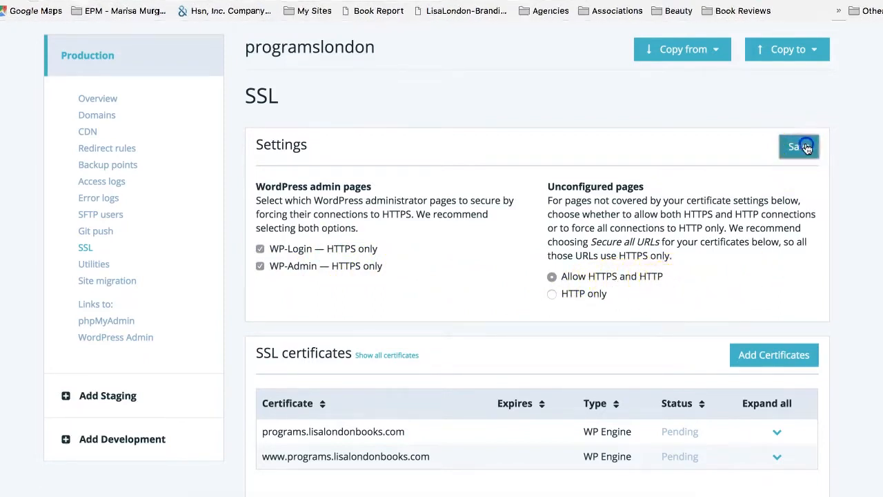
left_click(800, 146)
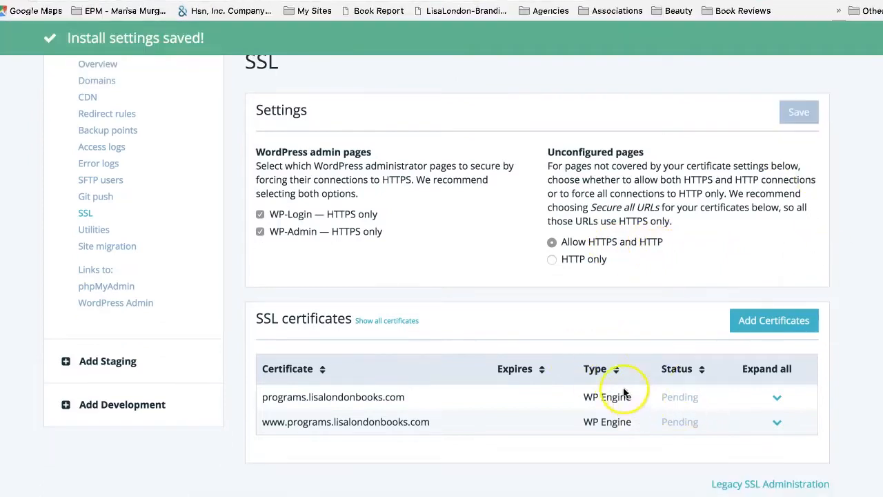
mouse_move(565, 407)
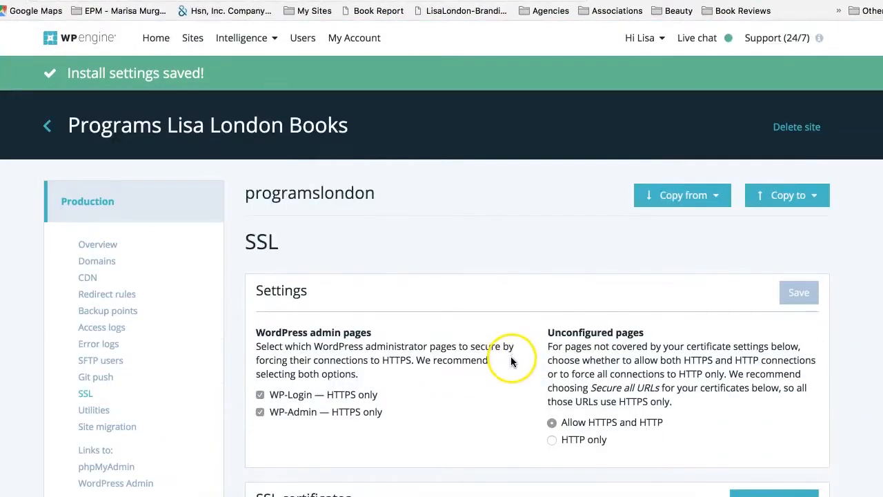
mouse_move(130, 288)
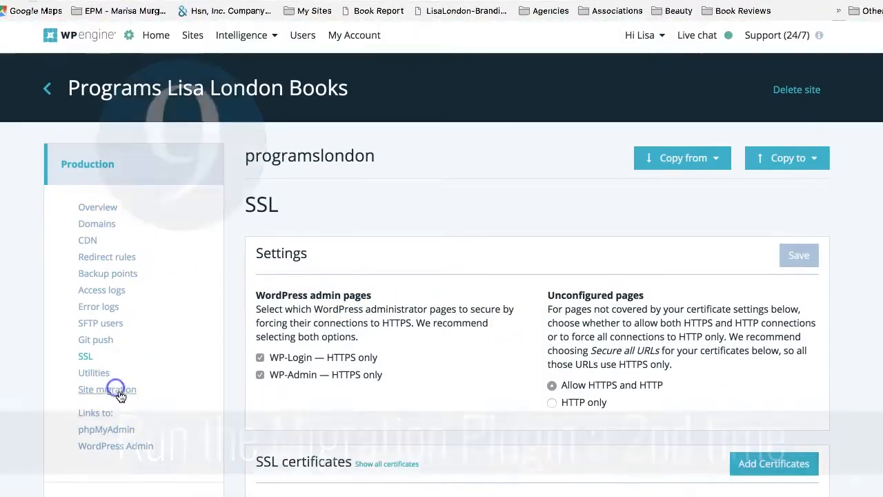
Step: Open Site migration from the sidebar and view the Automated Migration plugin settings
left_click(107, 389)
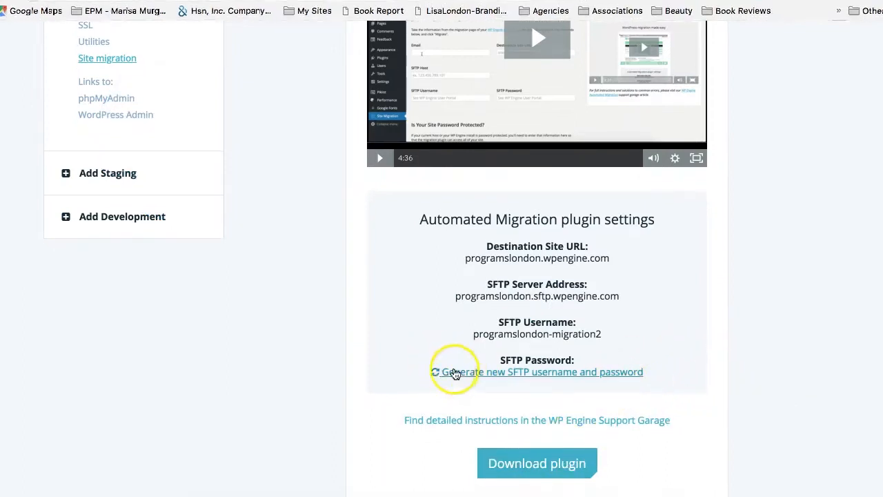
mouse_move(470, 376)
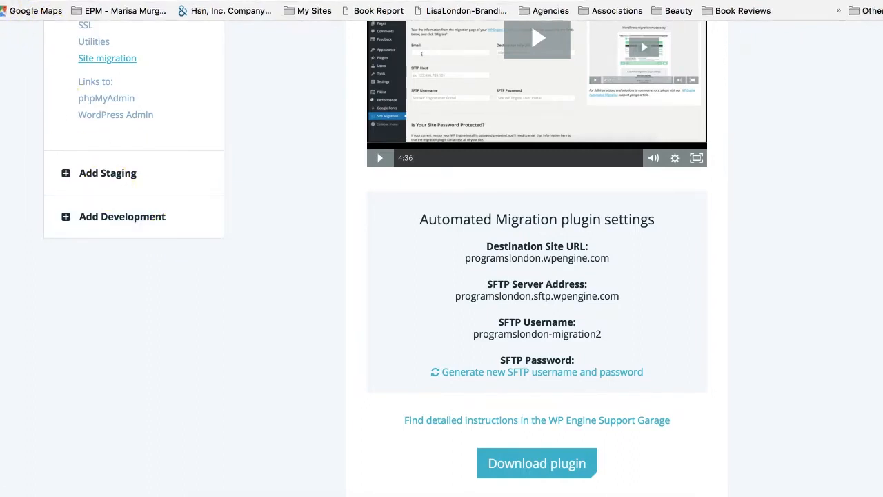
scroll("up", 3)
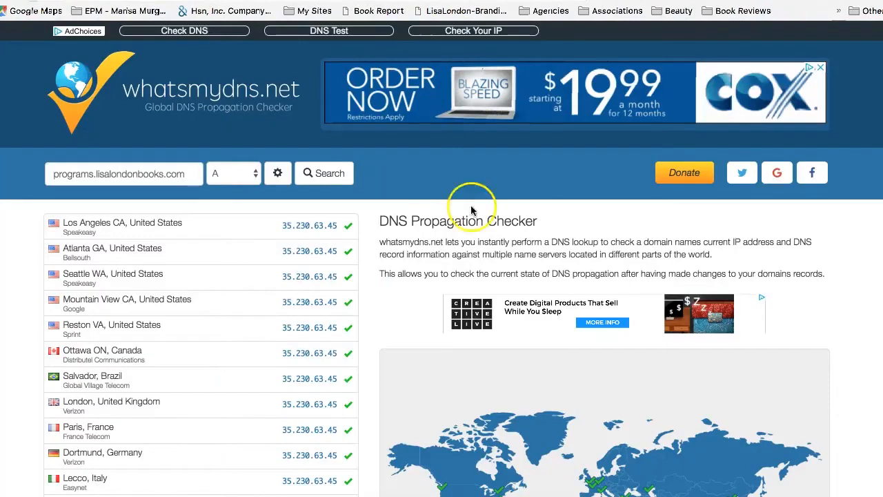
mouse_move(268, 108)
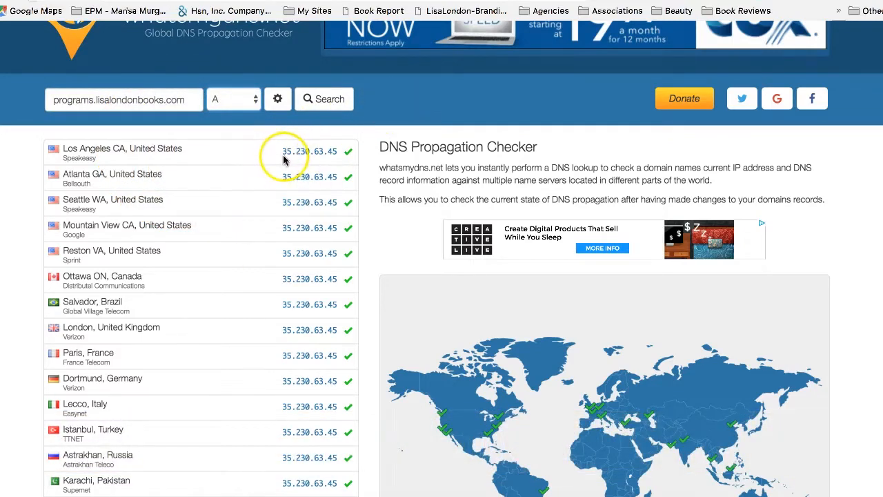
mouse_move(320, 279)
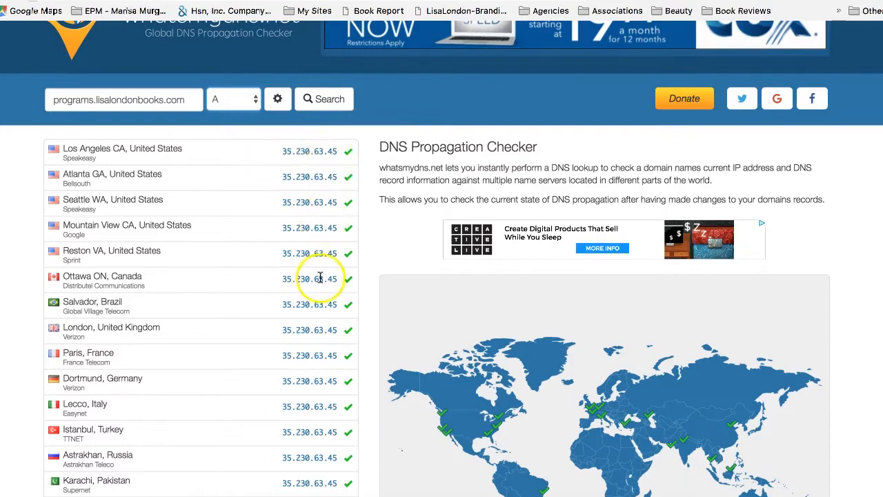
scroll("down", 3)
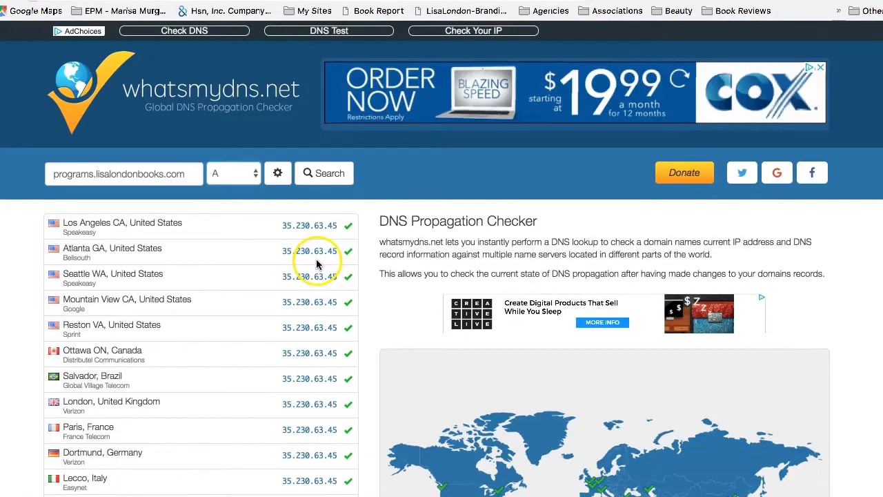
scroll("down", 3)
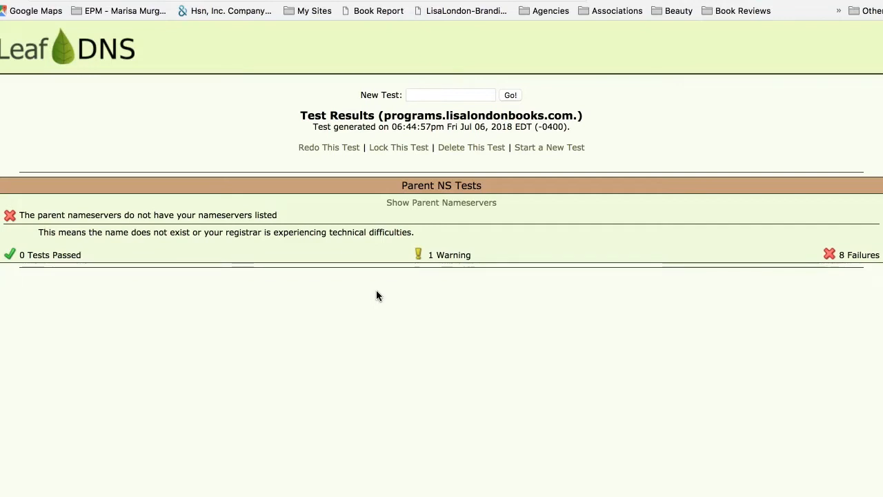
mouse_move(385, 290)
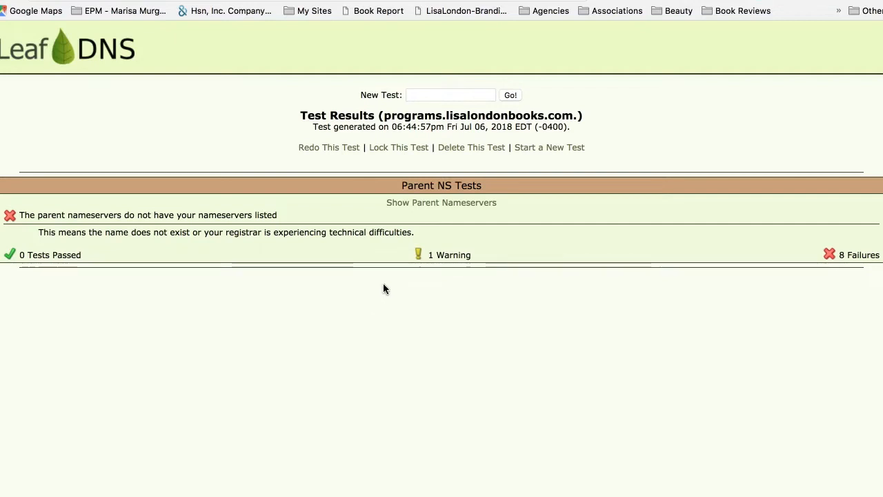
mouse_move(704, 45)
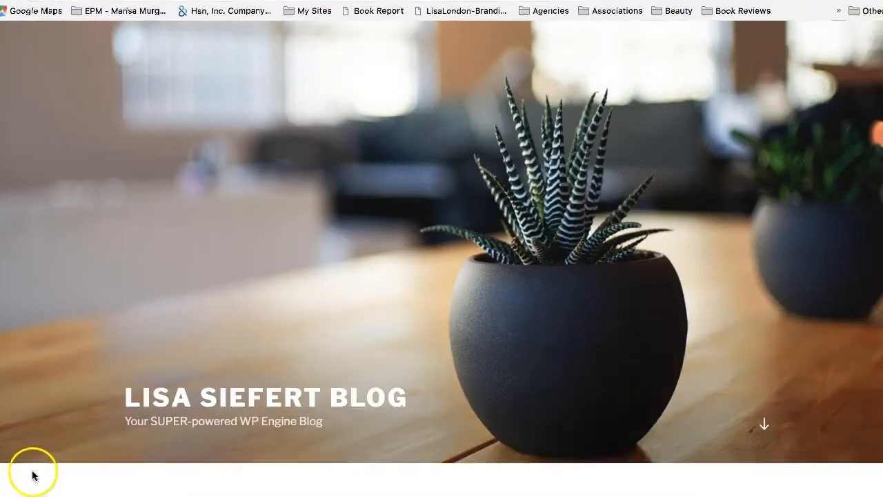
scroll("down", 3)
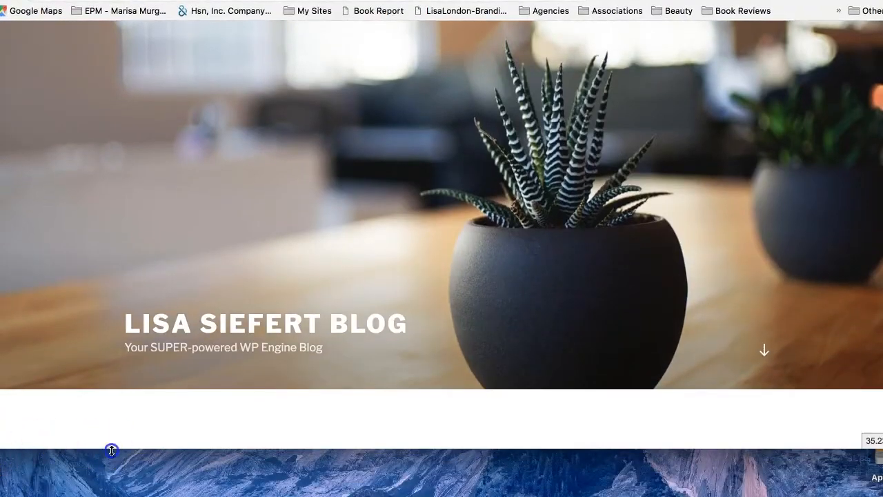
scroll("down", 3)
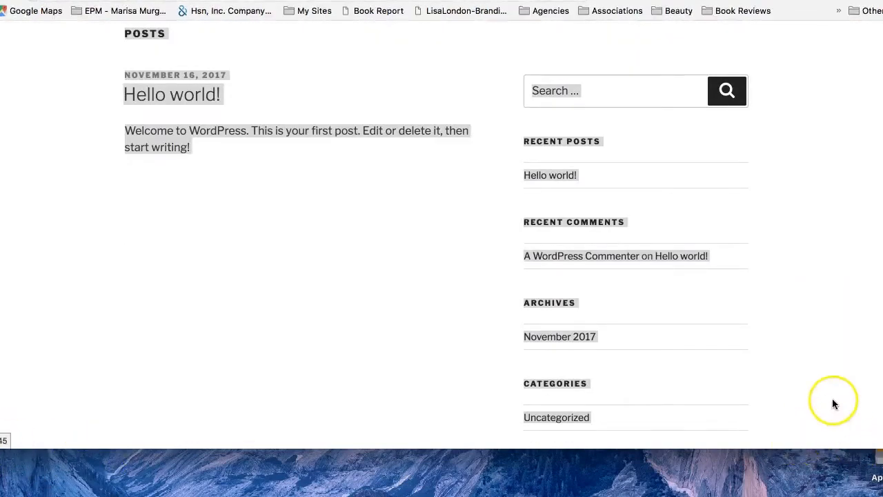
scroll("down", 3)
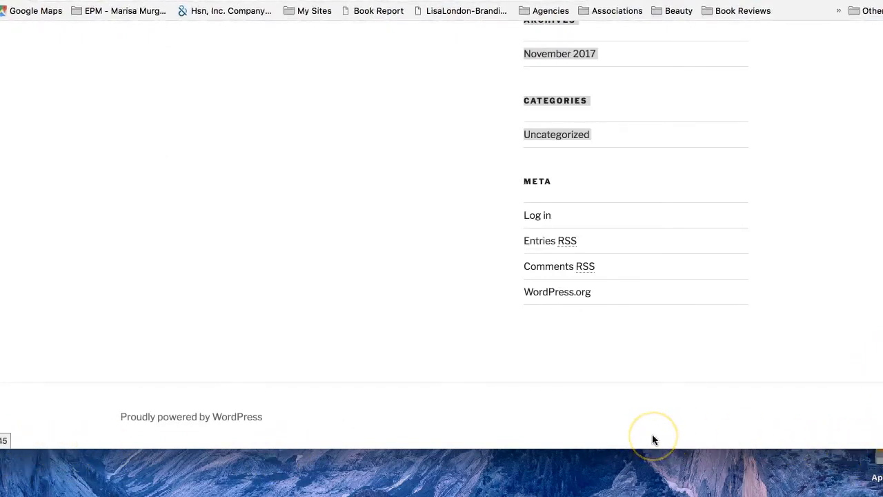
mouse_move(654, 439)
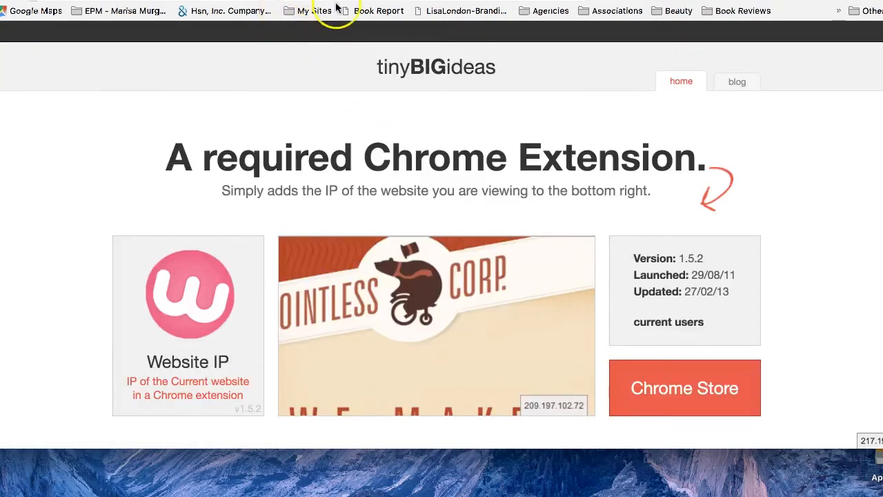
Step: Scroll the tinyBIGideas Website IP Chrome extension page to its version and store link
scroll("down", 3)
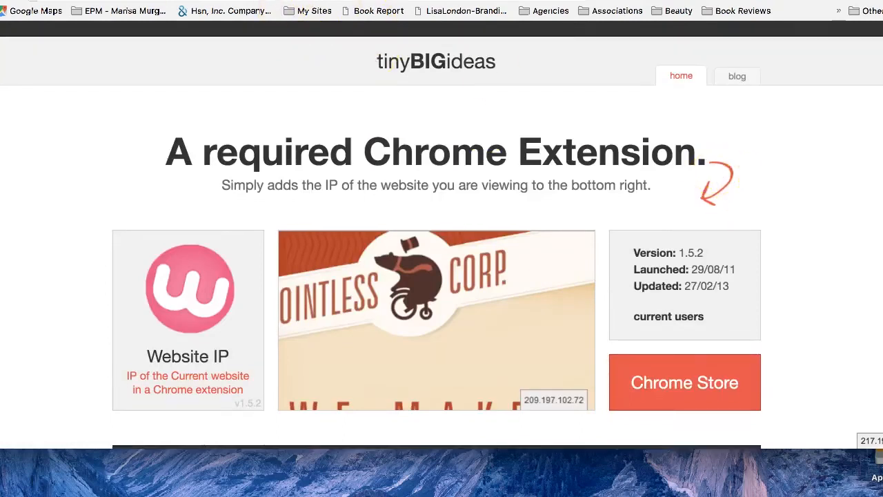